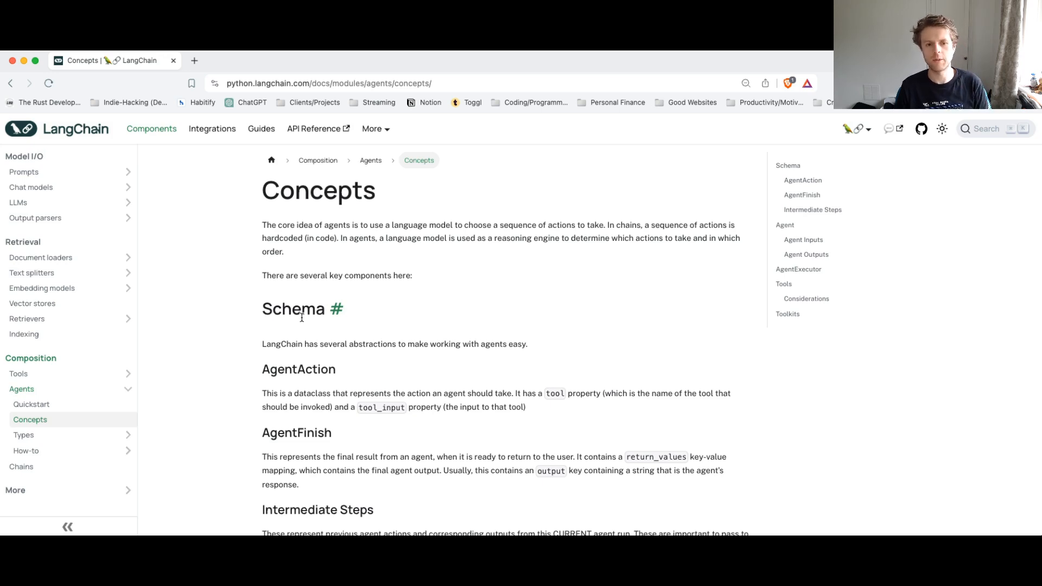
- Read through the agent loop pseudocode, highlighting AgentFinish and the observation step
scroll(down, 3)
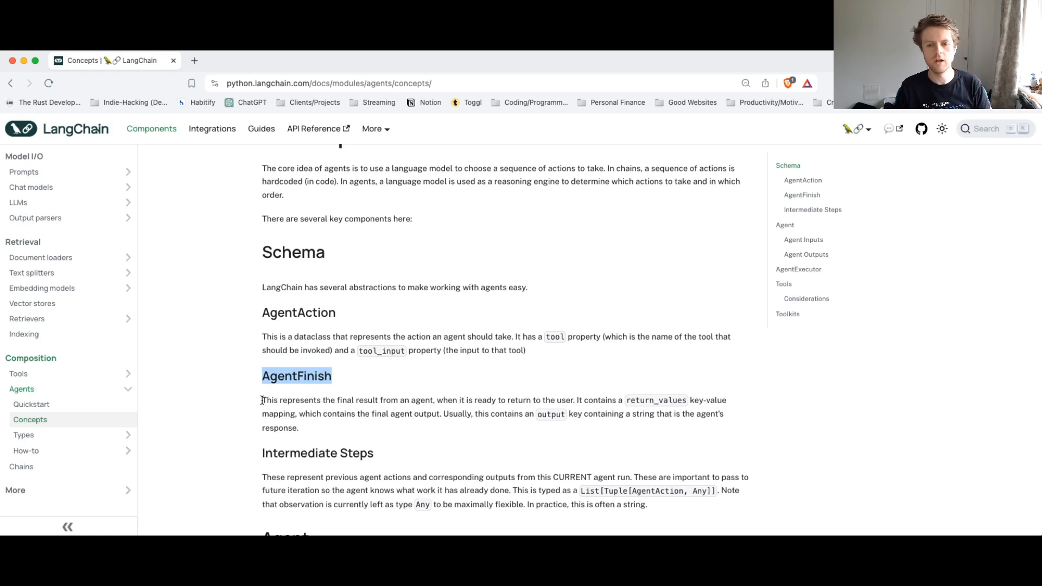
drag(262, 401, 299, 428)
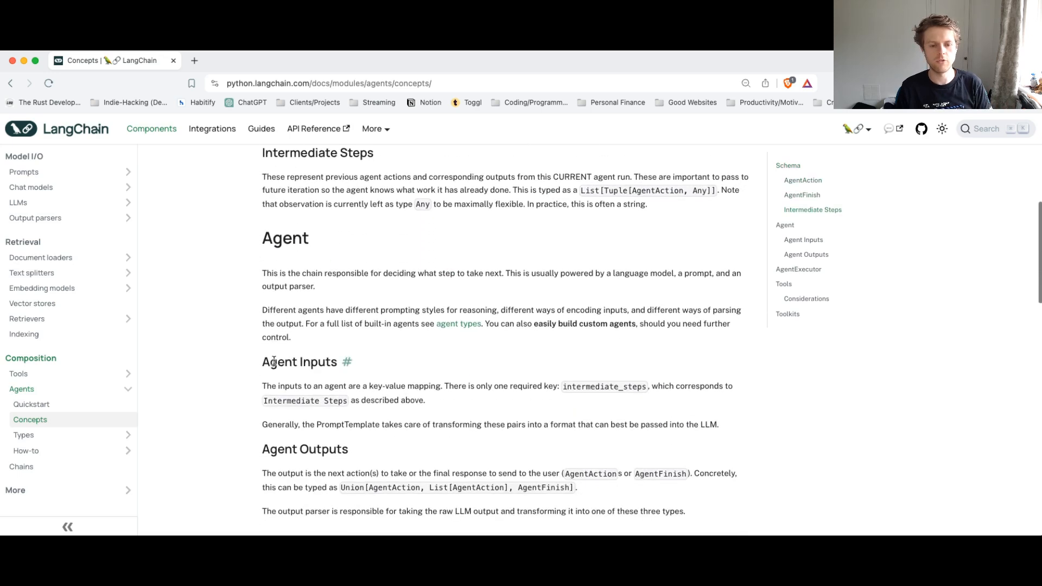
scroll(down, 3)
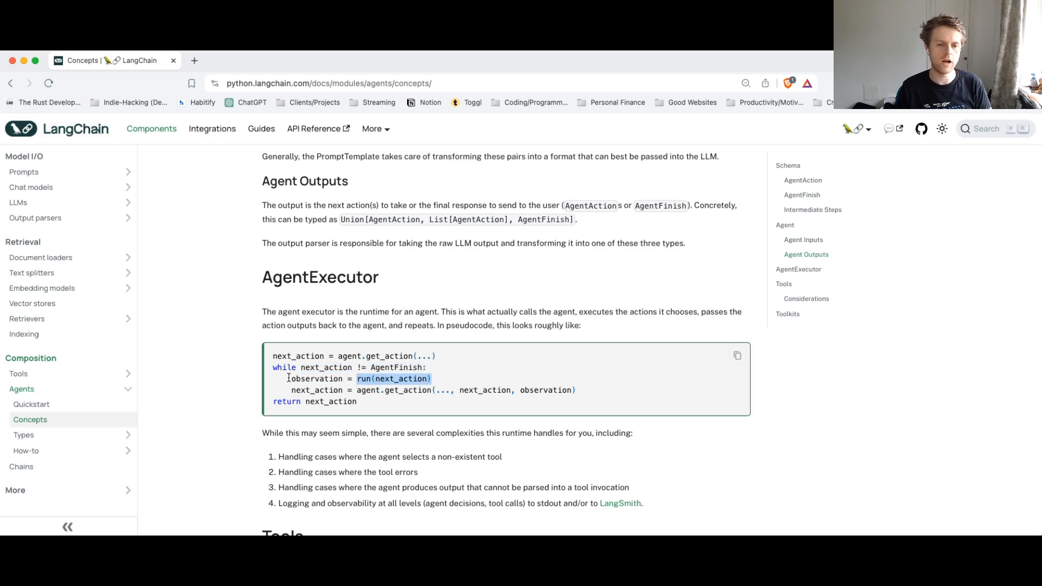
double_click(319, 379)
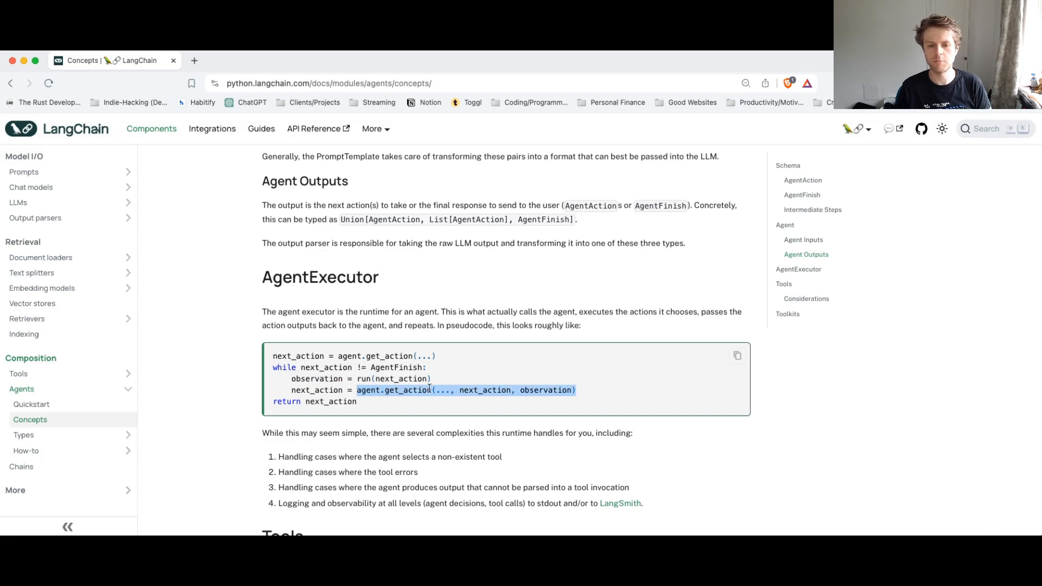
click(372, 319)
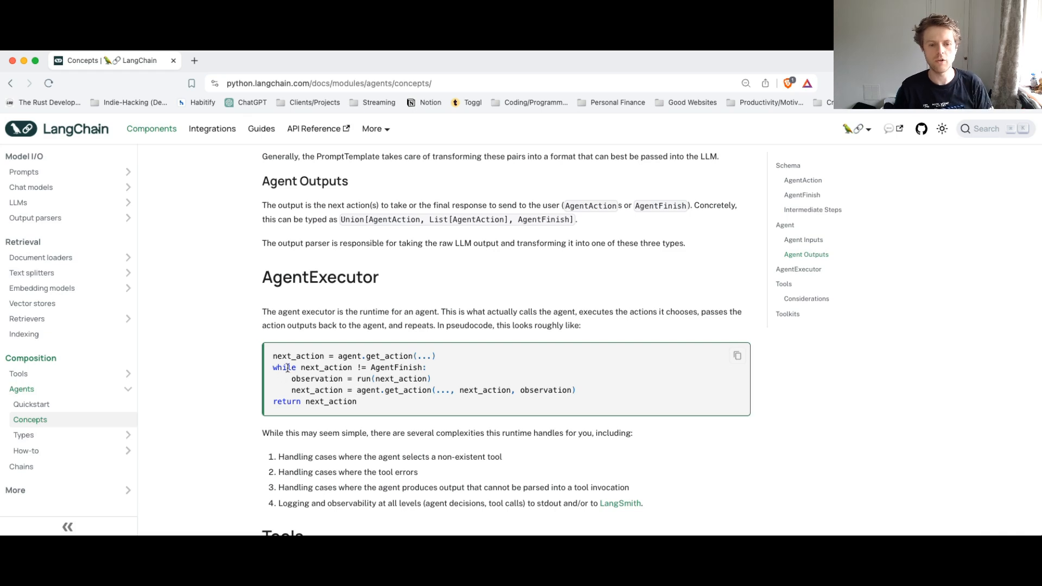
double_click(397, 368)
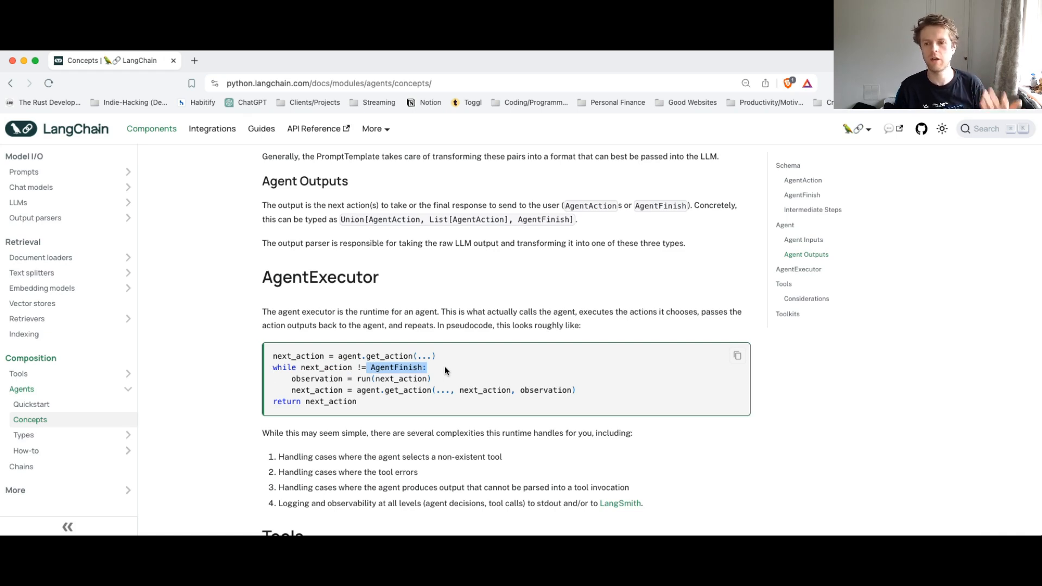
scroll(down, 3)
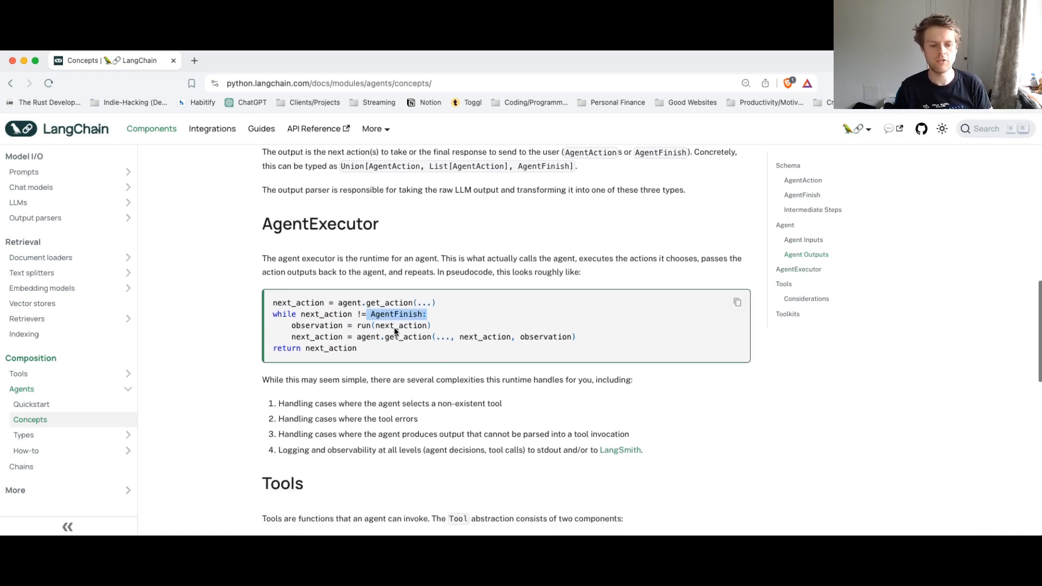
scroll(down, 3)
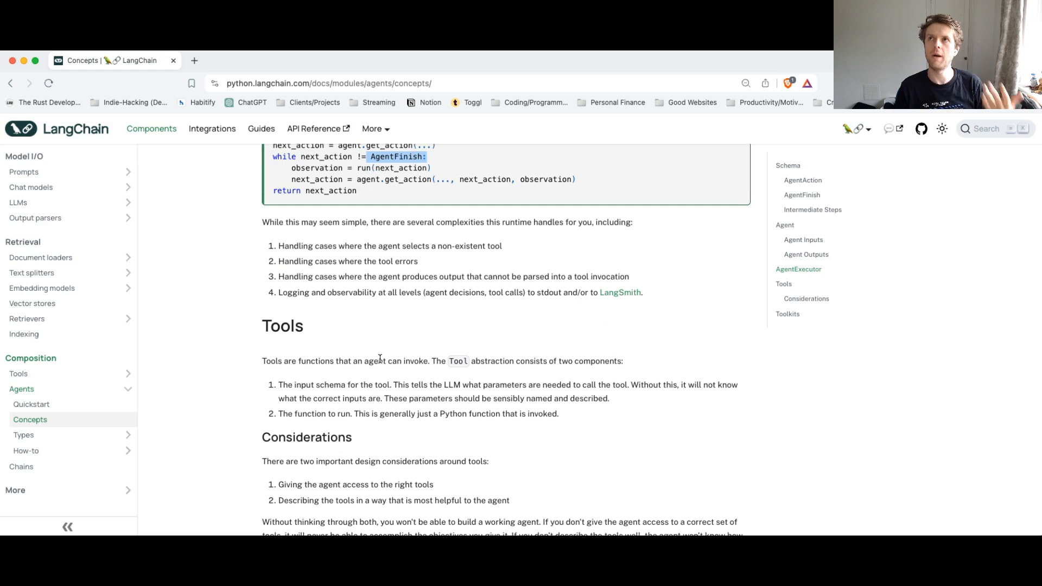
scroll(down, 3)
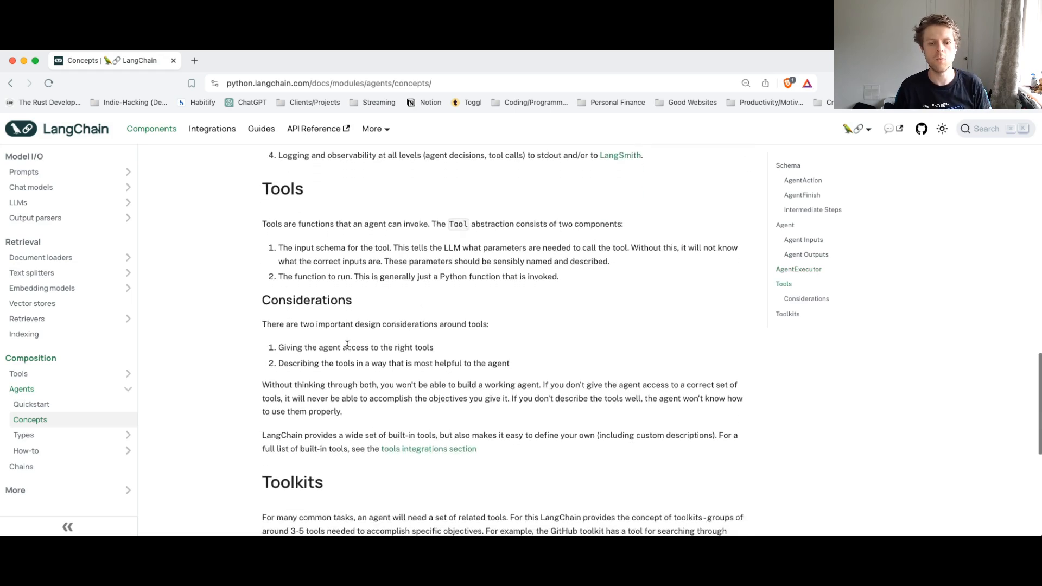
- Read the Tools overview page, then move on to the Defining Custom Tools guide
click(18, 373)
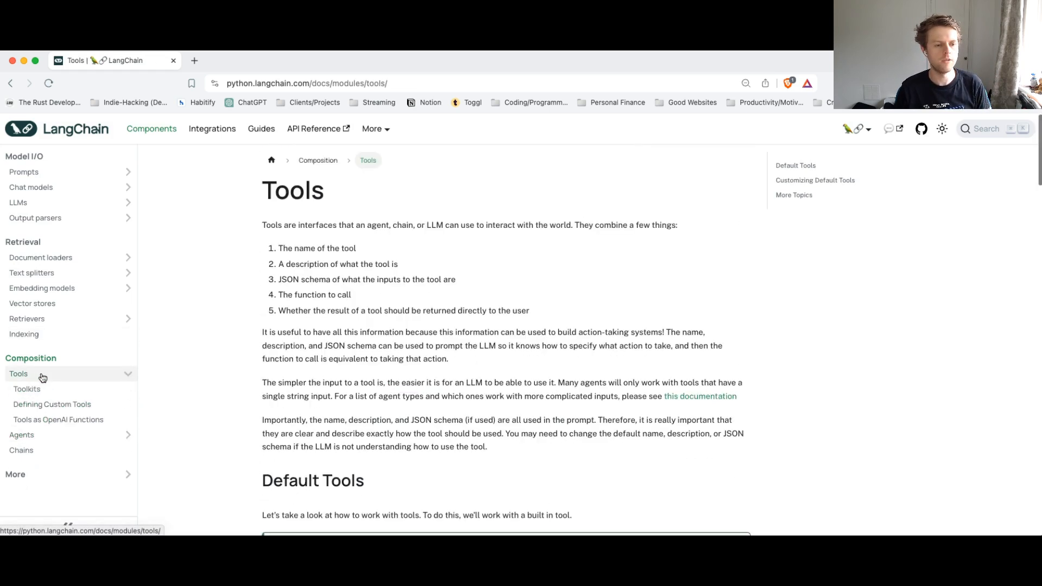
scroll(down, 3)
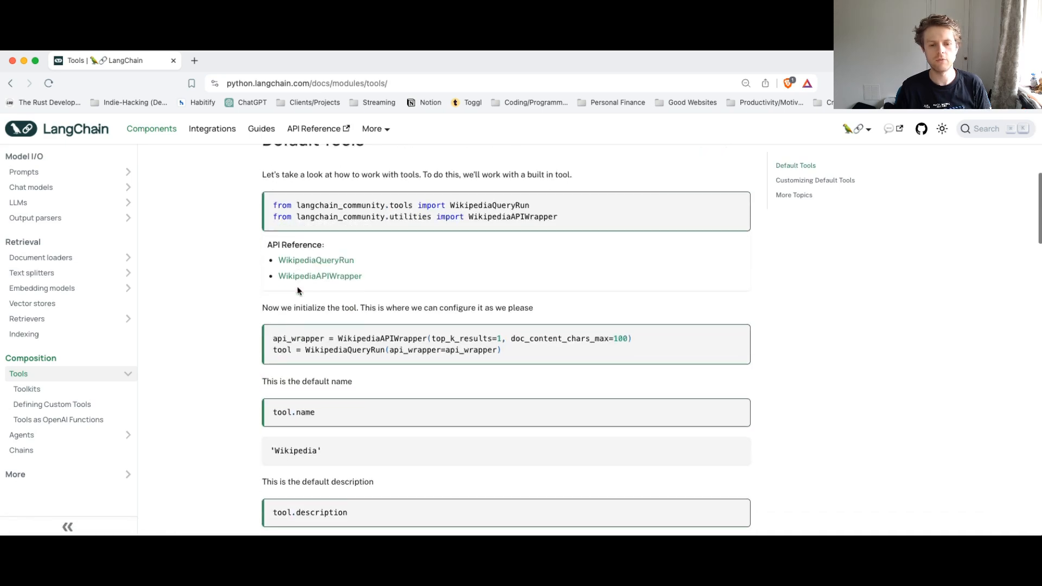
scroll(down, 3)
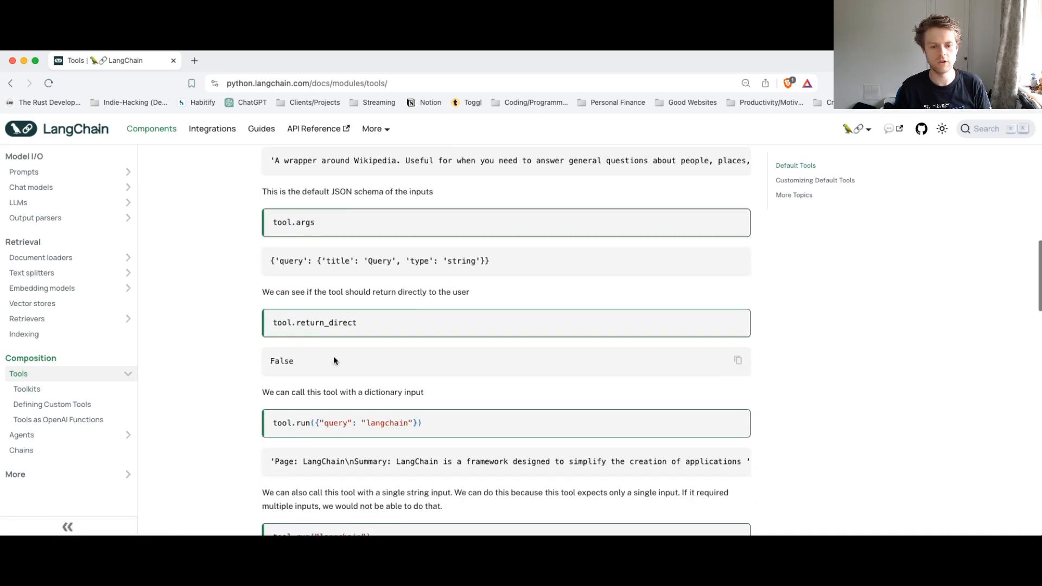
scroll(down, 3)
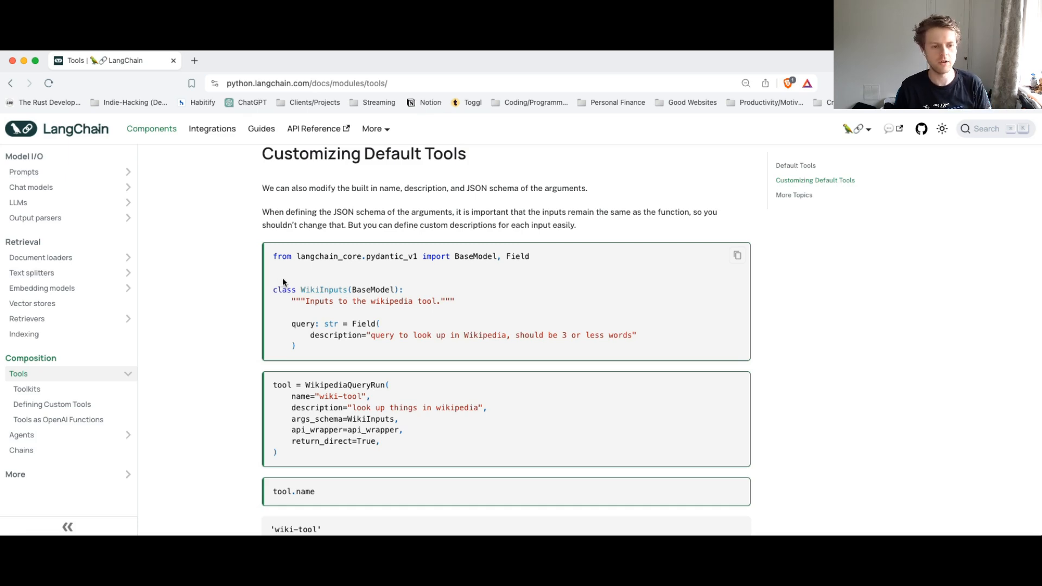
mouse_move(222, 318)
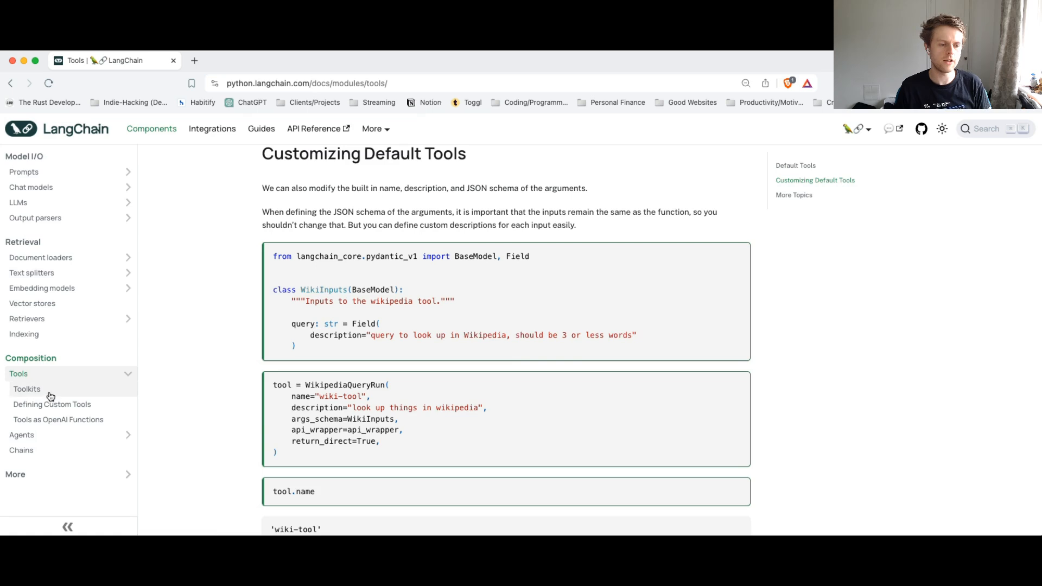
click(51, 404)
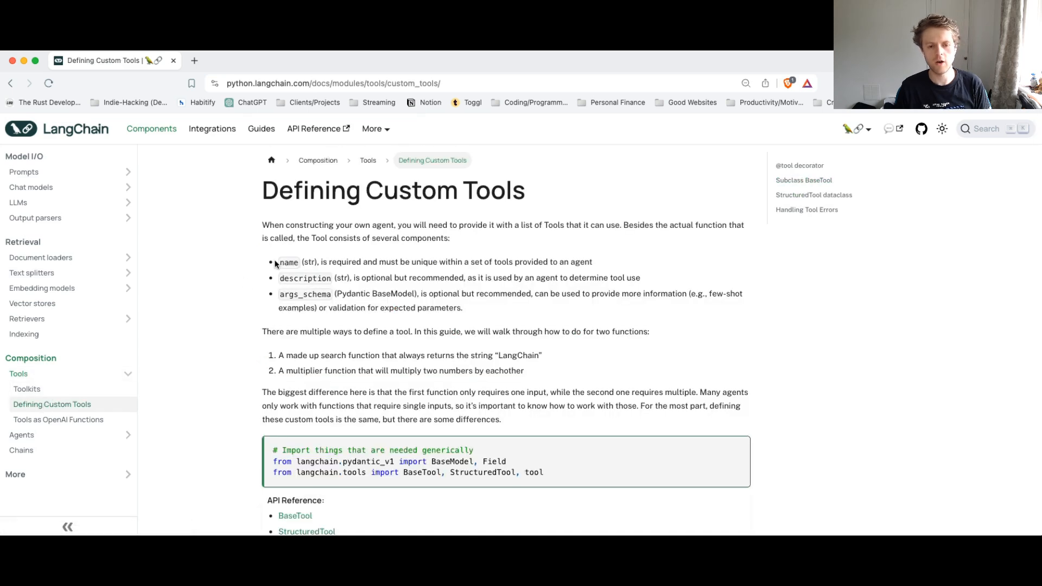
scroll(down, 3)
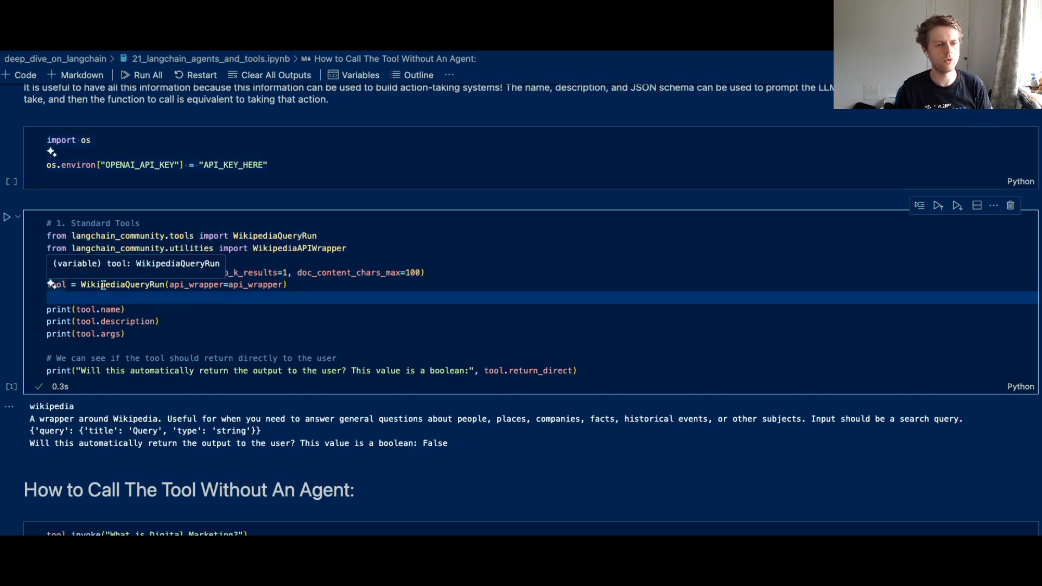
mouse_move(123, 285)
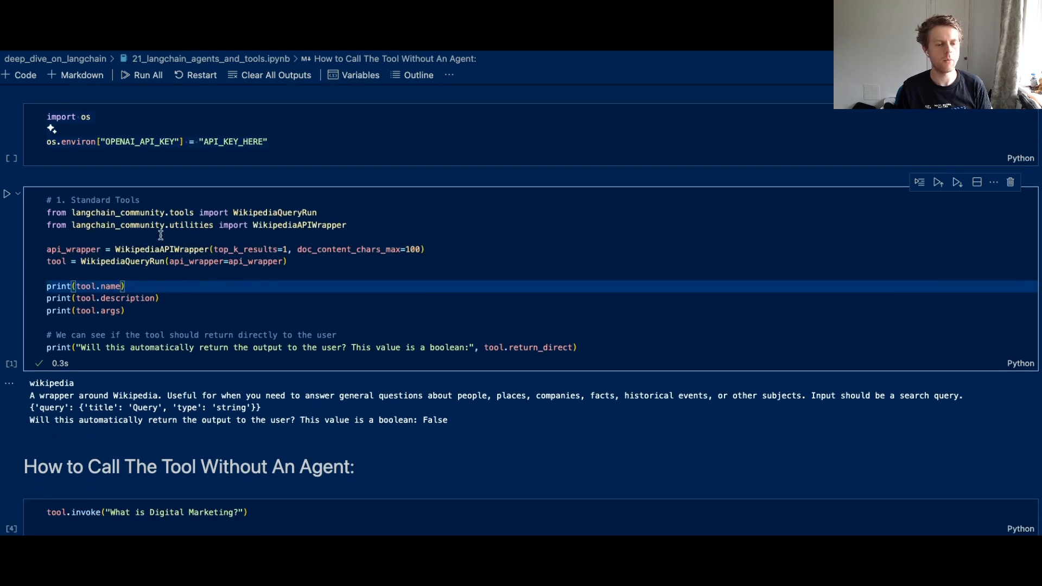
- Rerun the Wikipedia tool.invoke cell for 'What is Digital Marketing?' with a larger doc_content_chars_max
scroll(down, 3)
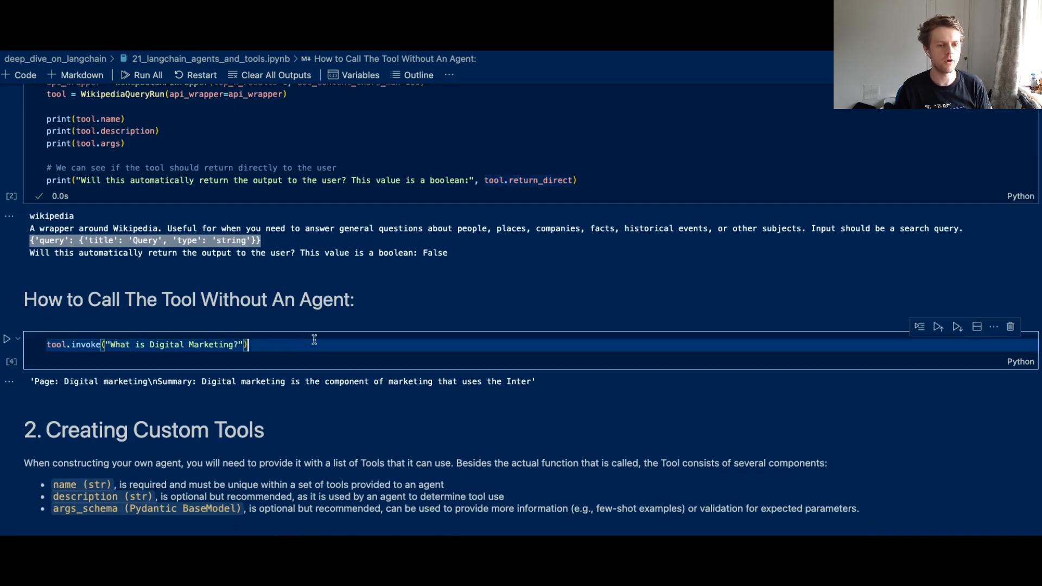
click(7, 338)
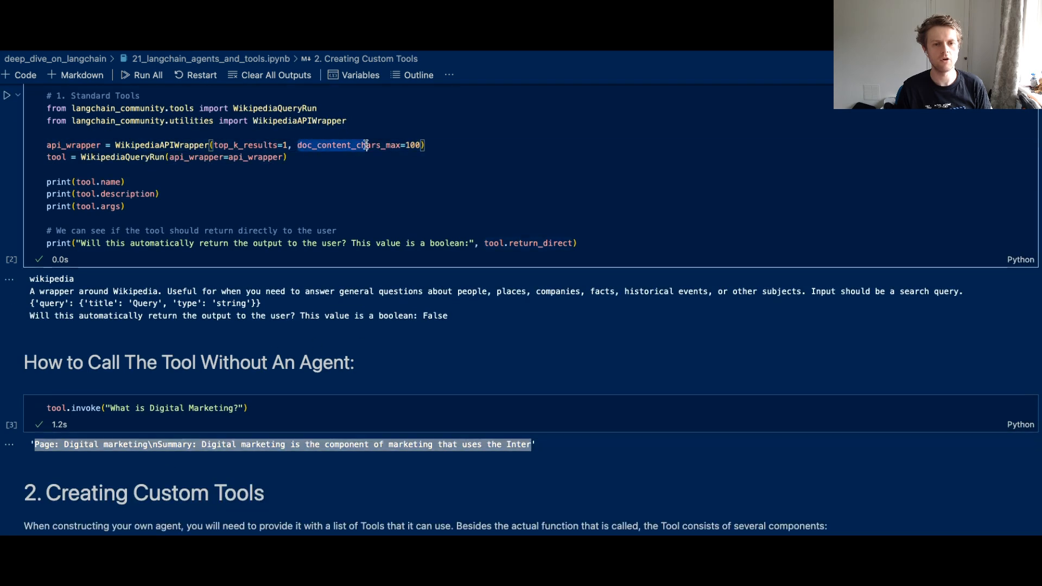
click(475, 144)
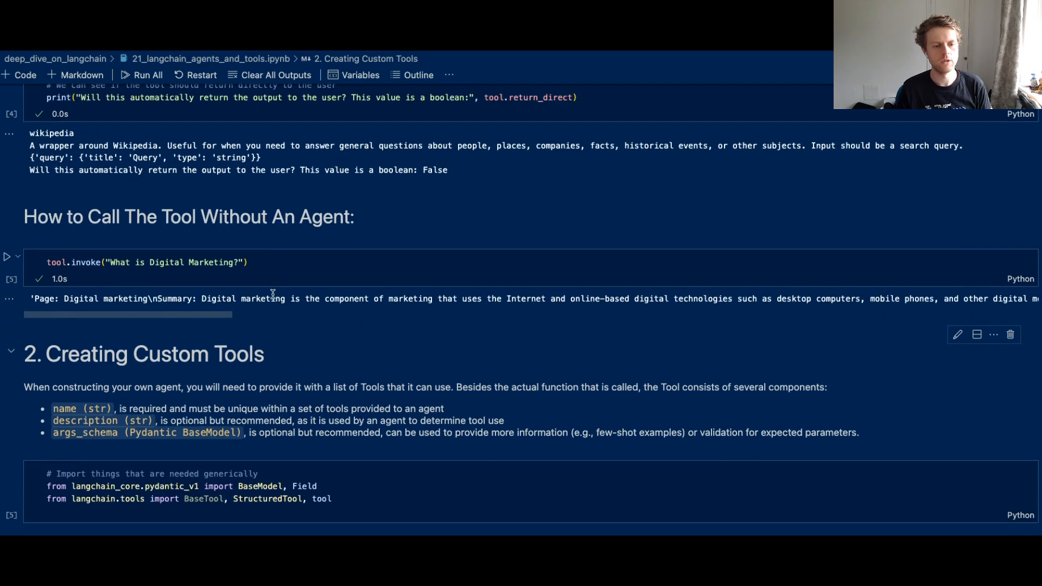
scroll(down, 3)
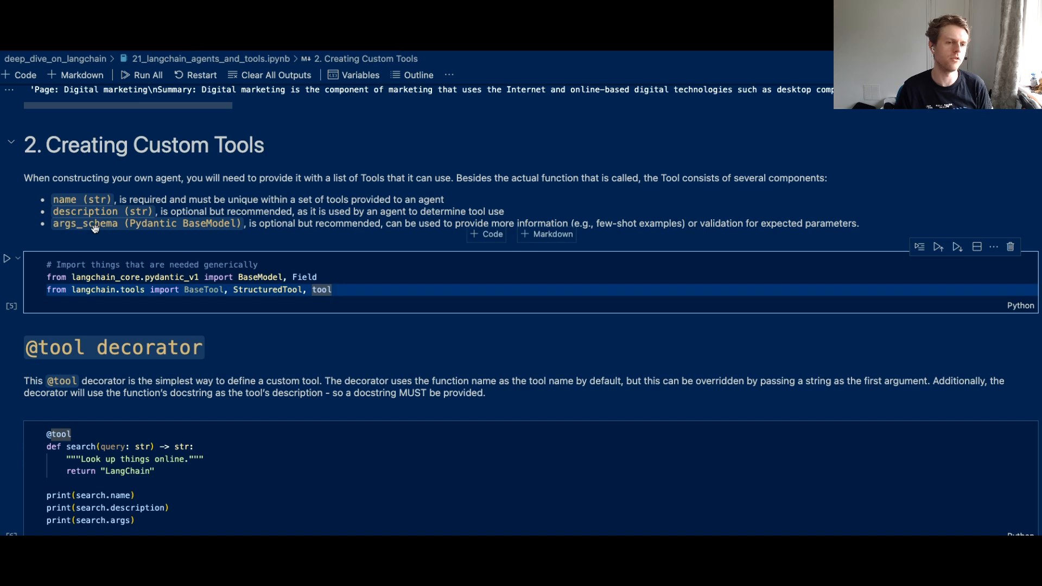
mouse_move(103, 232)
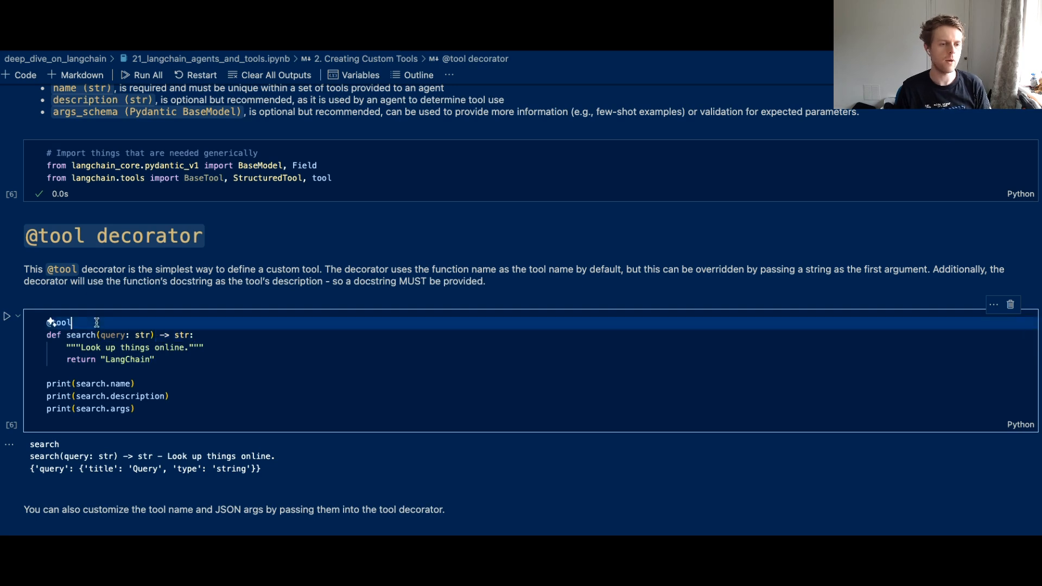
scroll(down, 3)
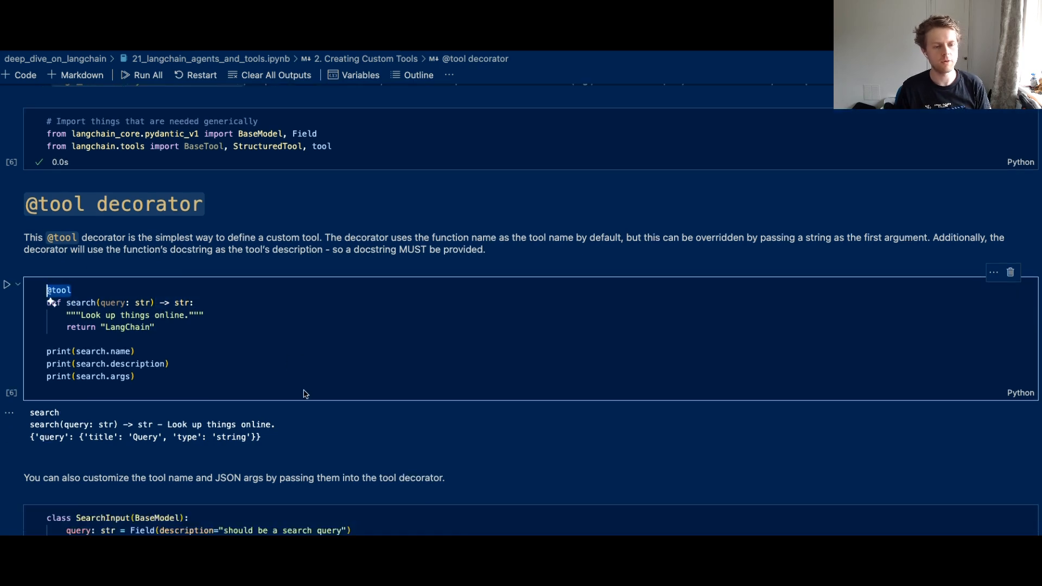
mouse_move(298, 392)
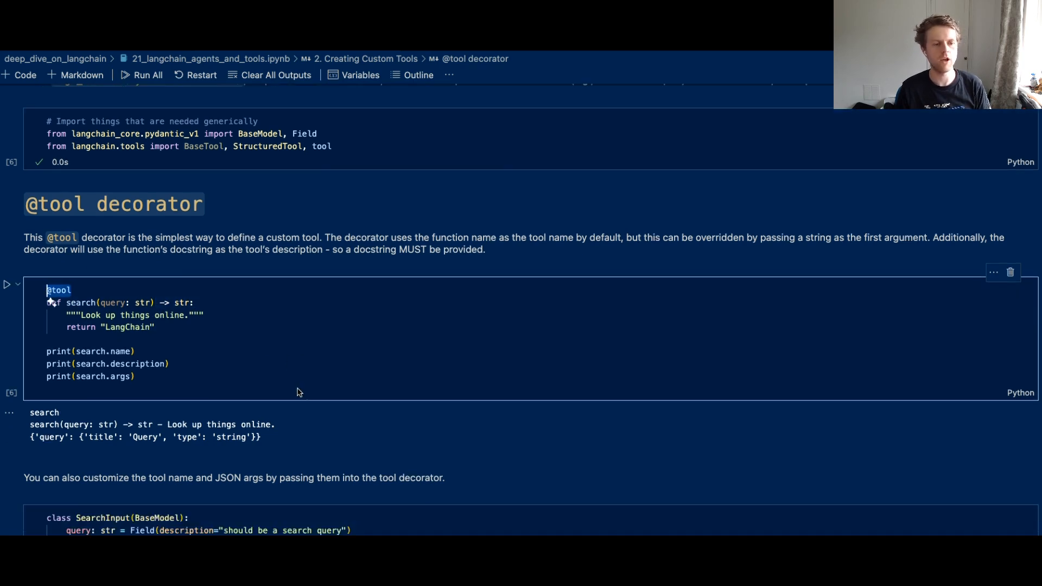
click(90, 351)
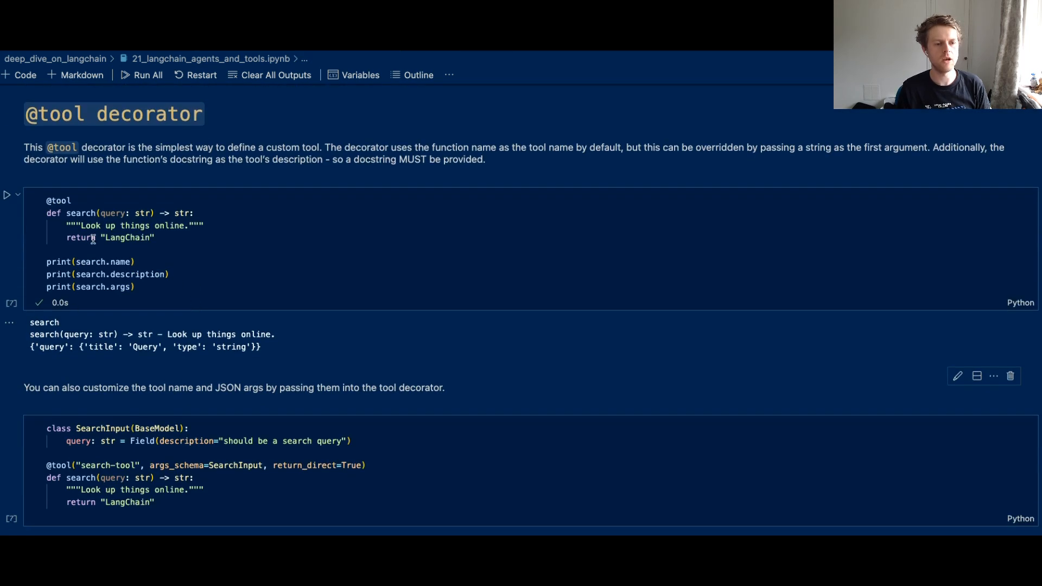
drag(66, 226, 205, 226)
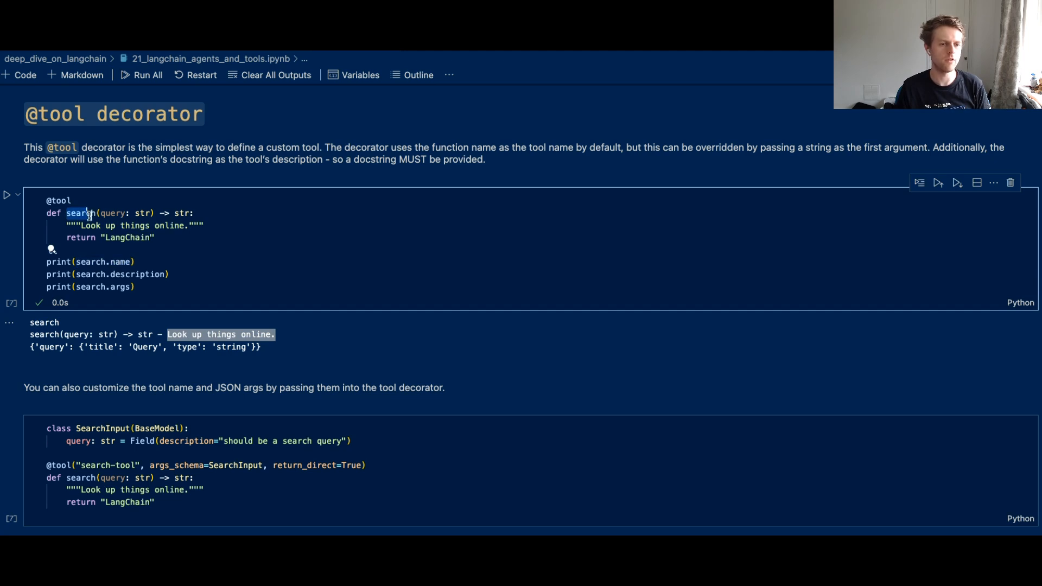
double_click(79, 213)
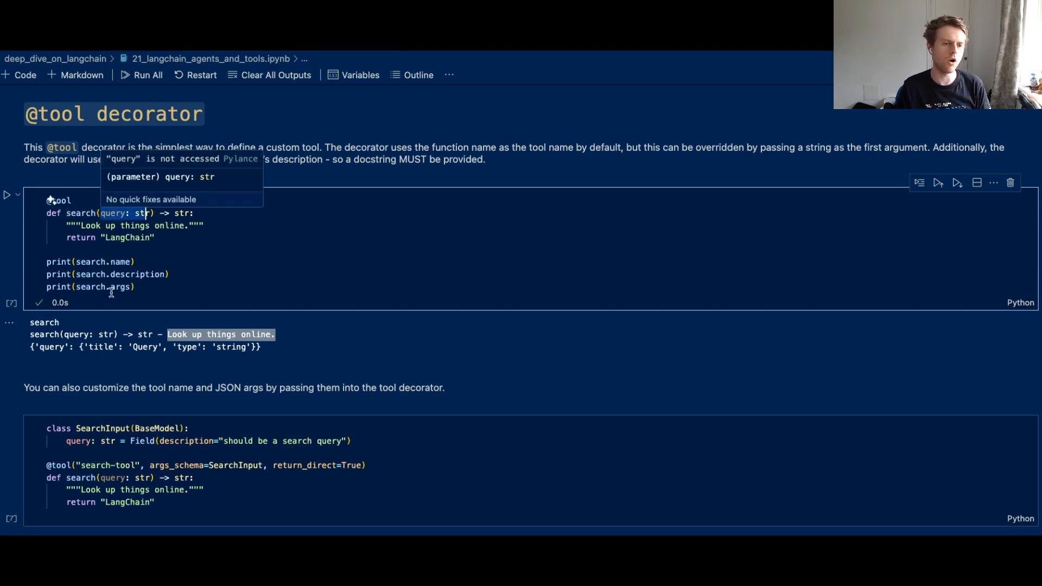
click(90, 226)
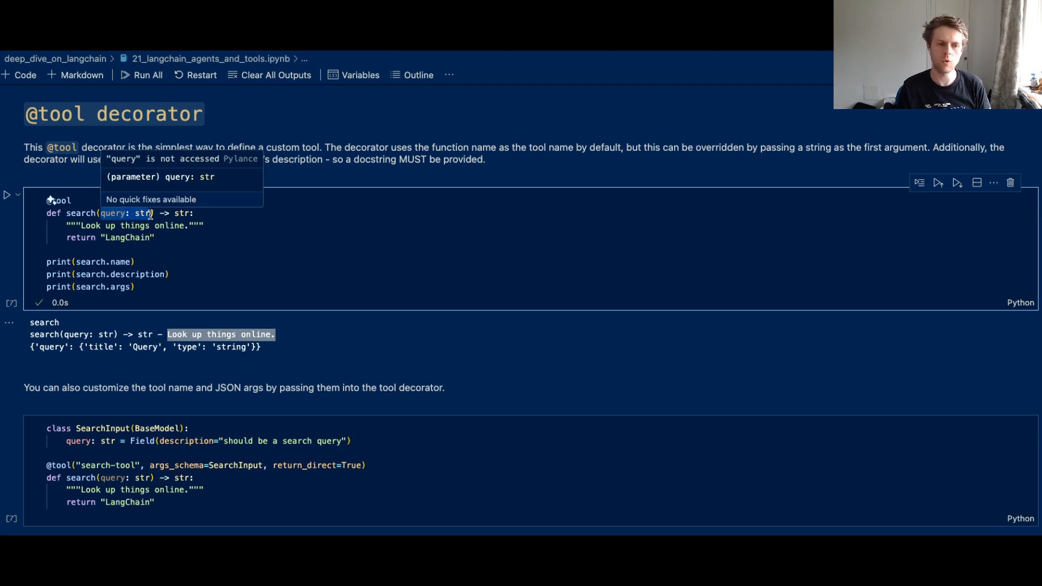
mouse_move(163, 273)
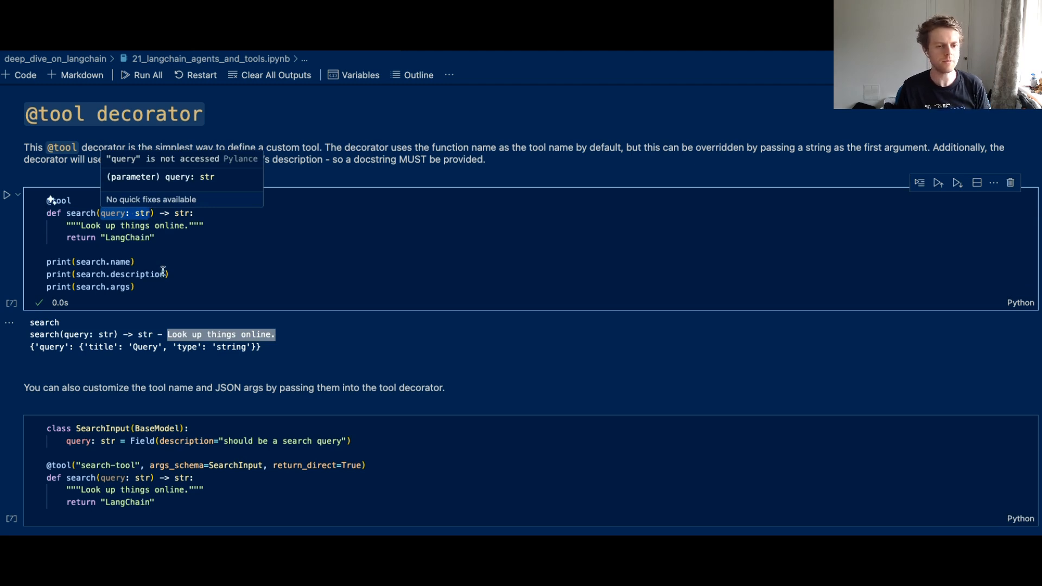
scroll(down, 3)
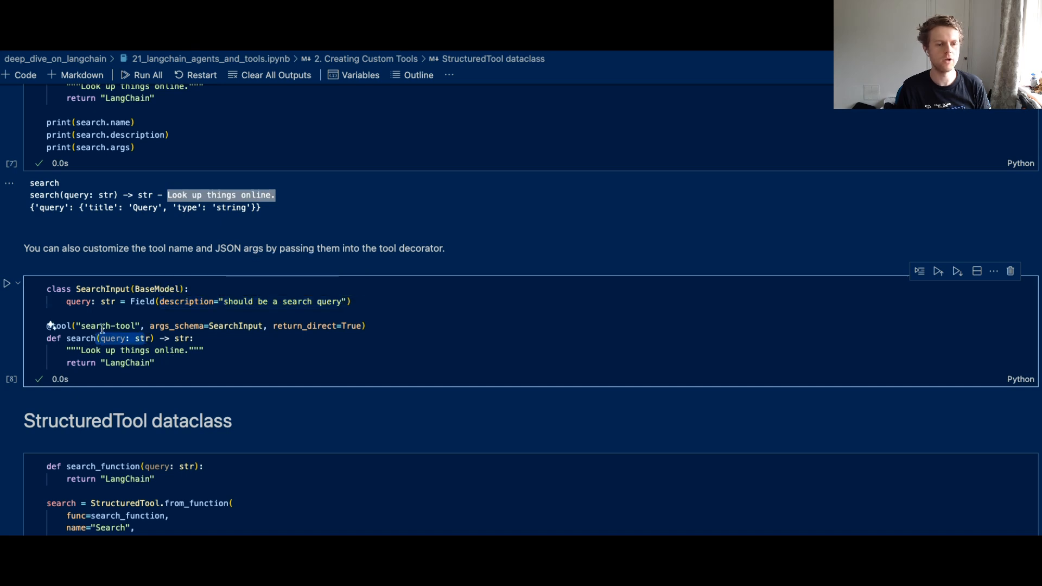
- Point out the custom 'search-tool' name and move down to the StructuredTool dataclass example
double_click(107, 326)
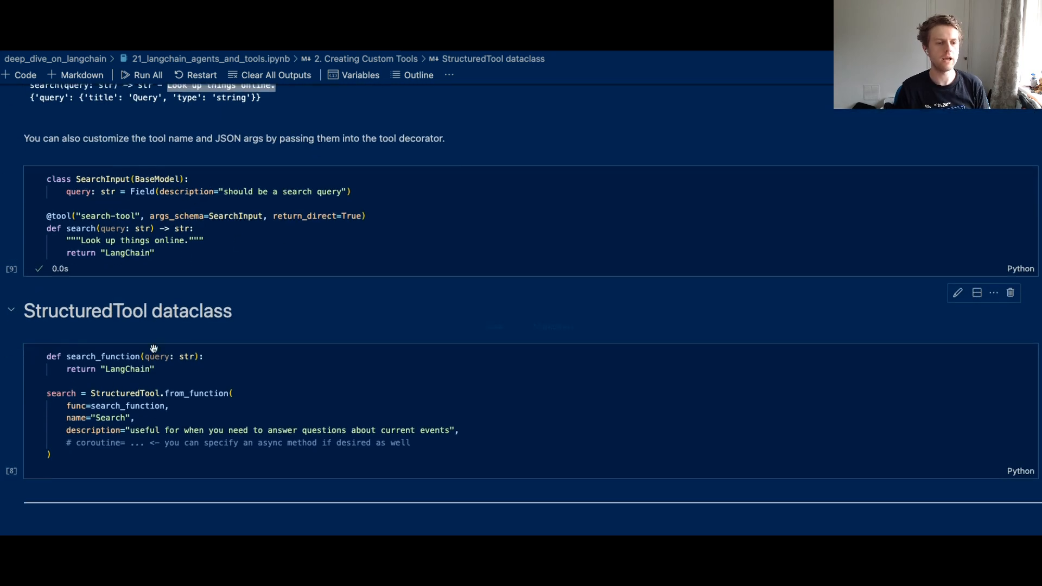
scroll(down, 3)
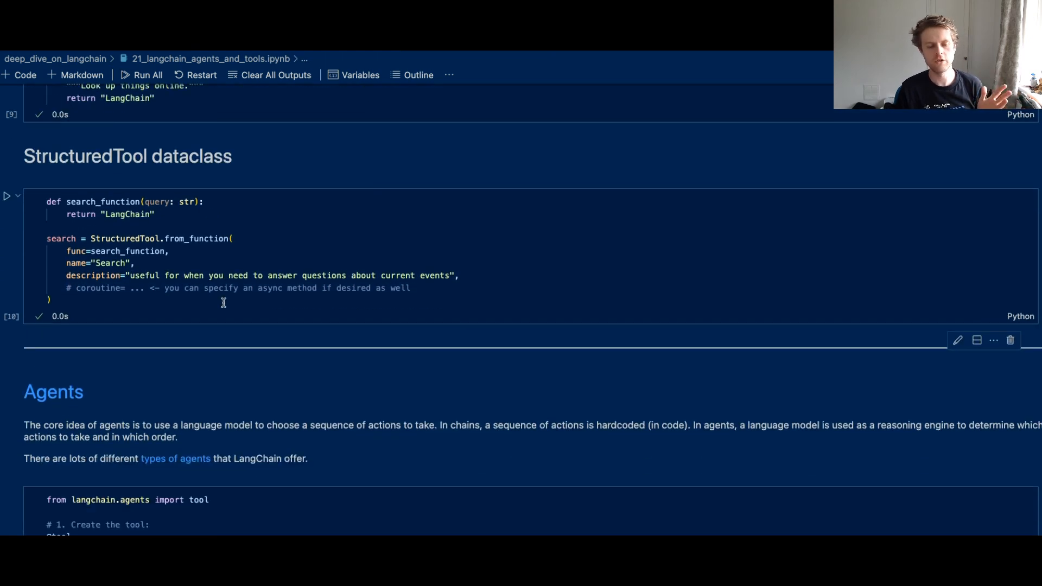
- Run the Agents cell defining the get_word_length tool and the tools list
scroll(down, 3)
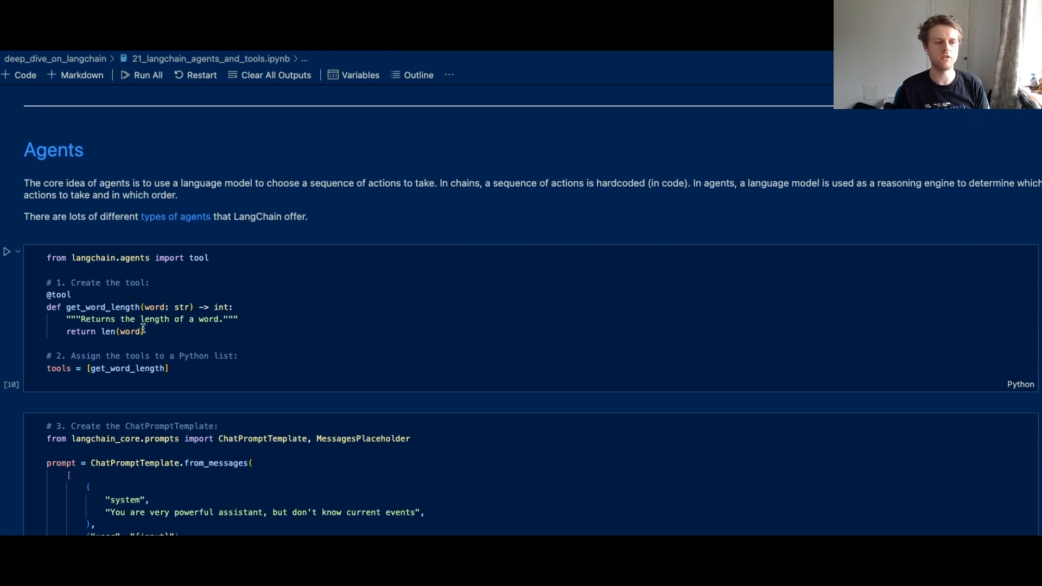
drag(46, 295, 145, 332)
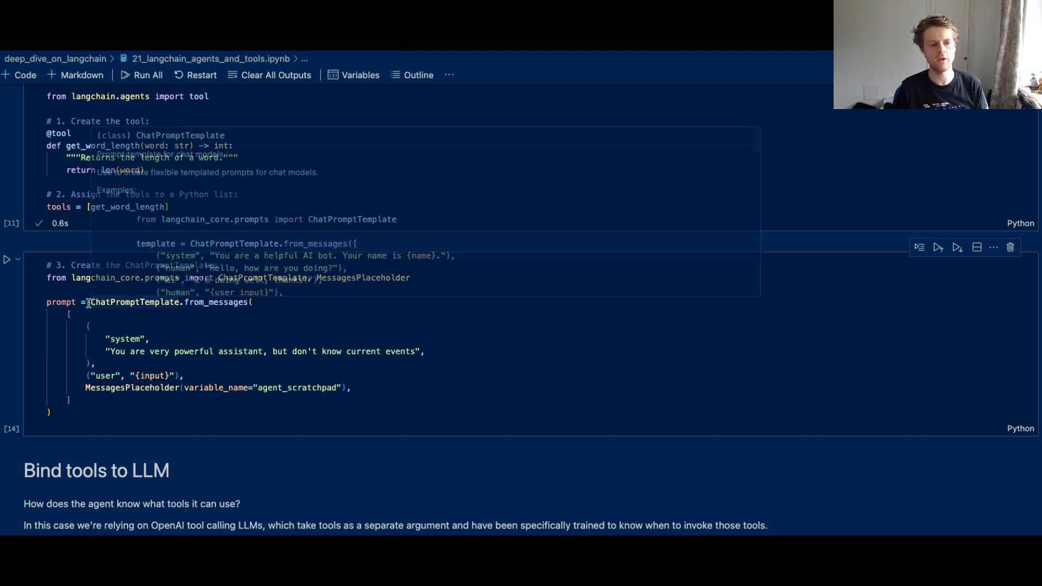
- Highlight the system and user message tuples of the ChatPromptTemplate with agent_scratchpad
click(230, 302)
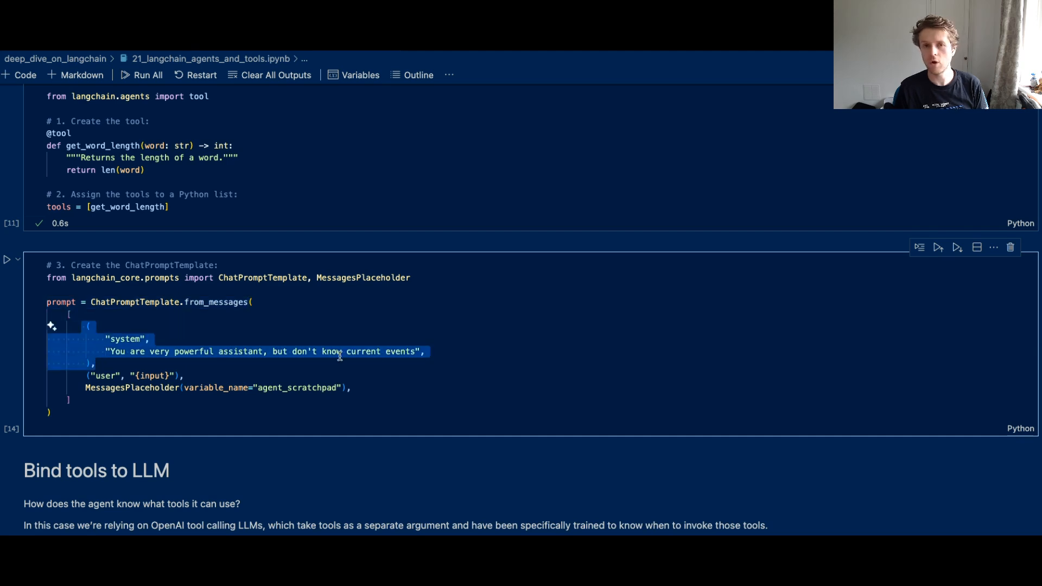
click(85, 376)
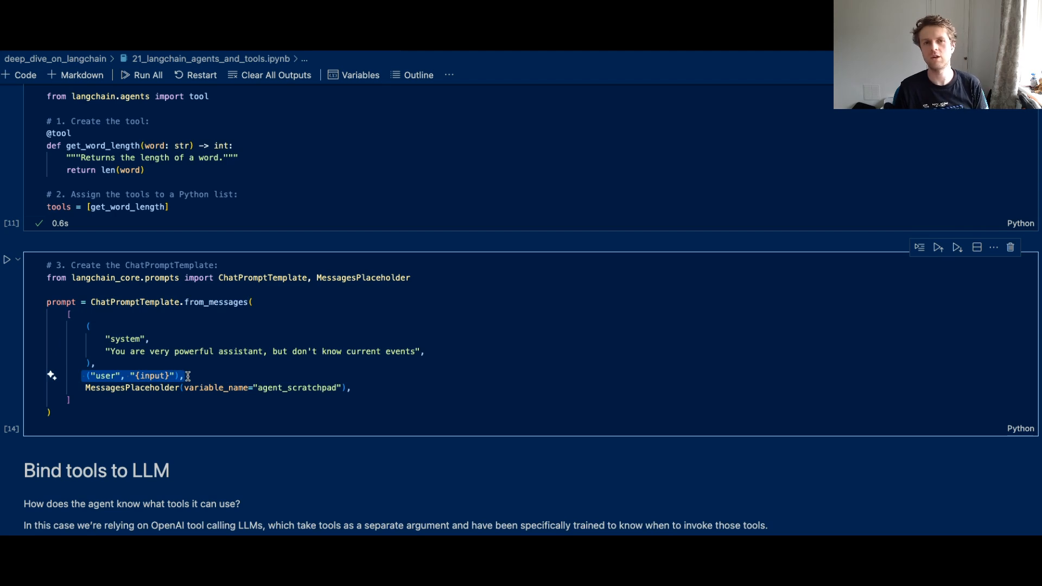
mouse_move(81, 387)
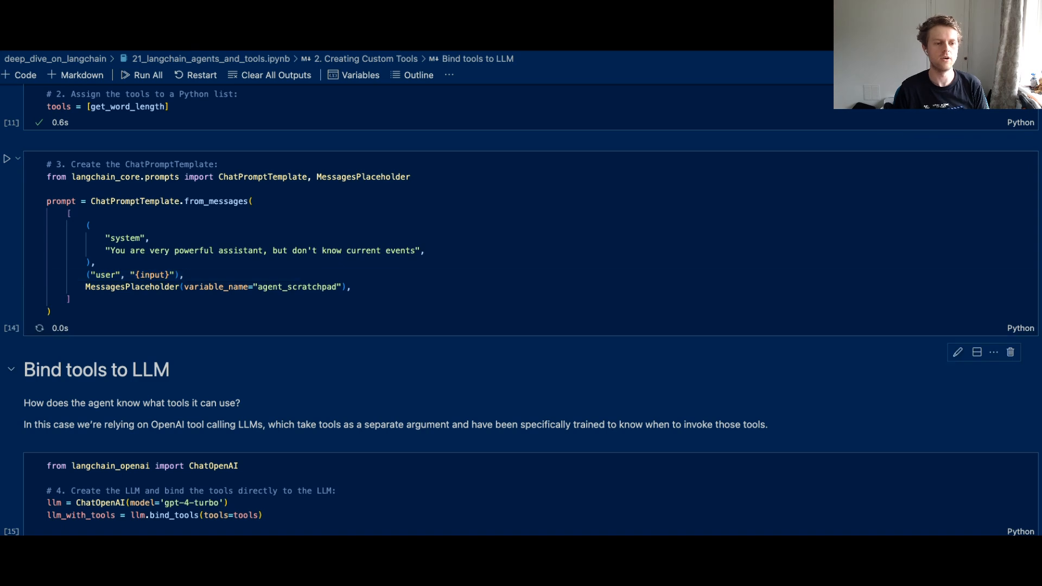
- Run the Bind tools to LLM cell creating ChatOpenAI gpt-4-turbo with llm.bind_tools(tools=tools)
scroll(down, 3)
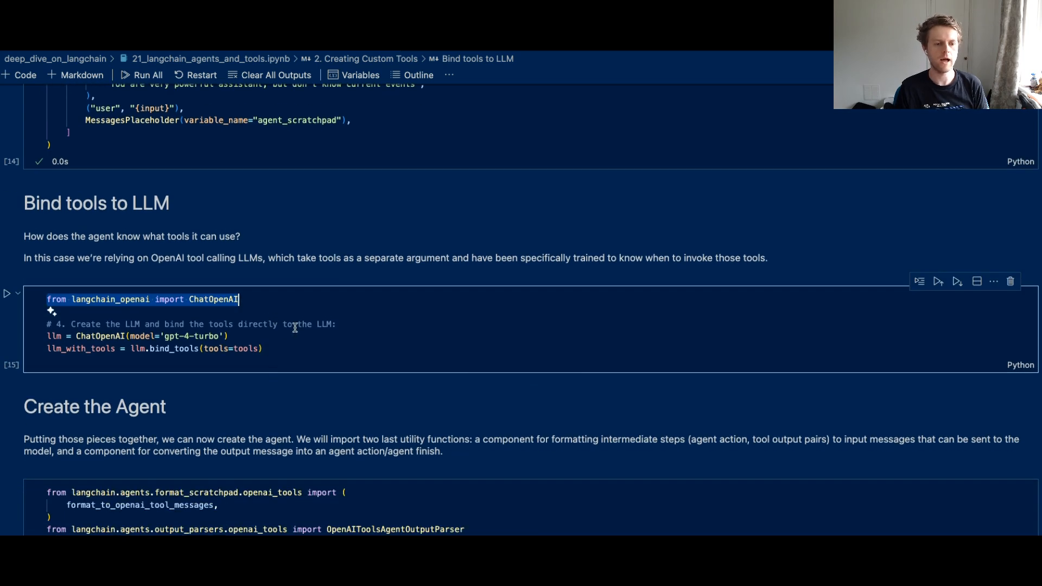
mouse_move(298, 332)
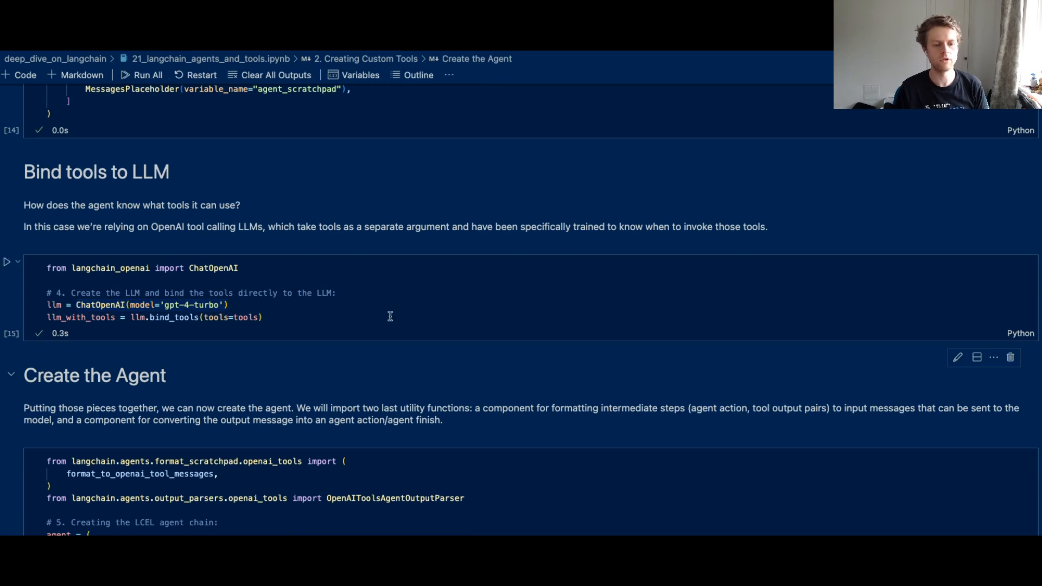
scroll(down, 3)
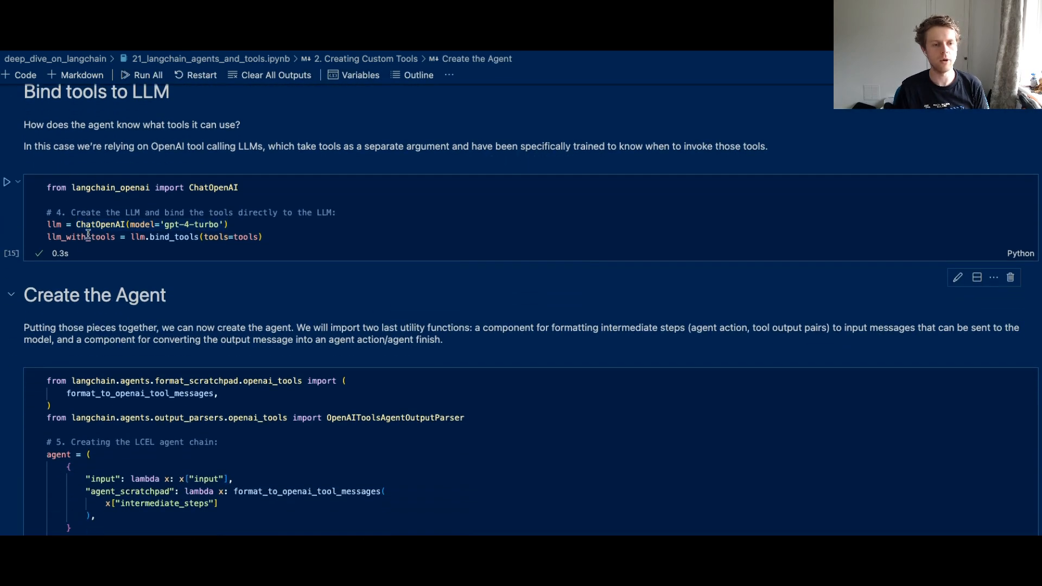
mouse_move(80, 236)
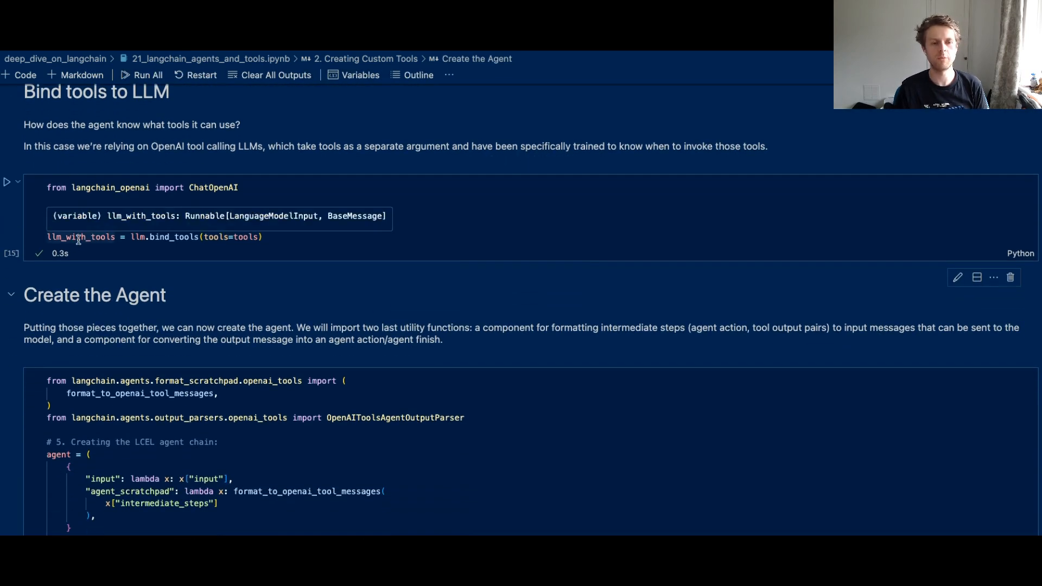
scroll(down, 3)
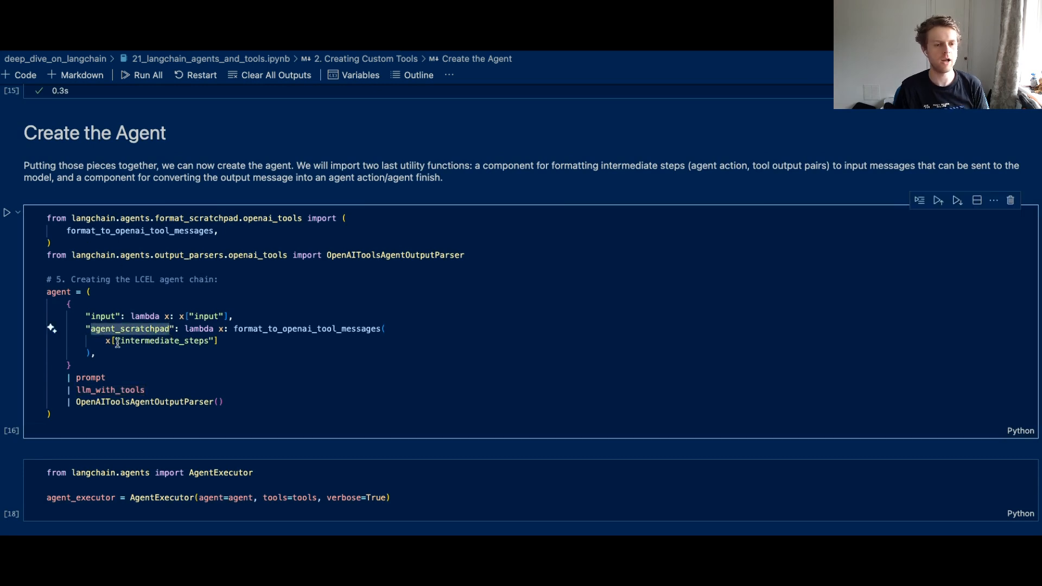
- Highlight format_to_openai_tool_messages and llm_with_tools within the LCEL agent chain
double_click(159, 339)
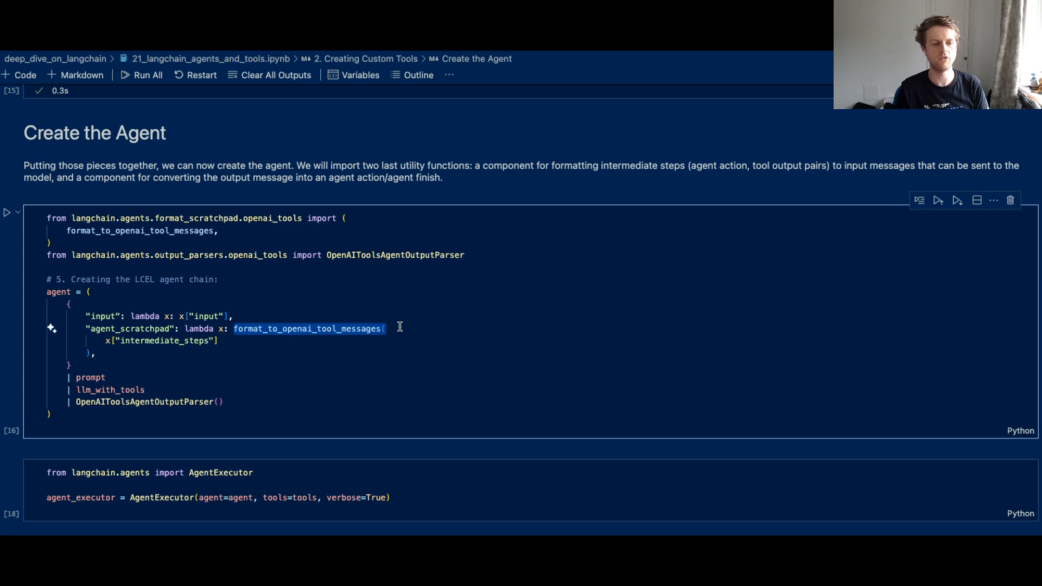
scroll(down, 3)
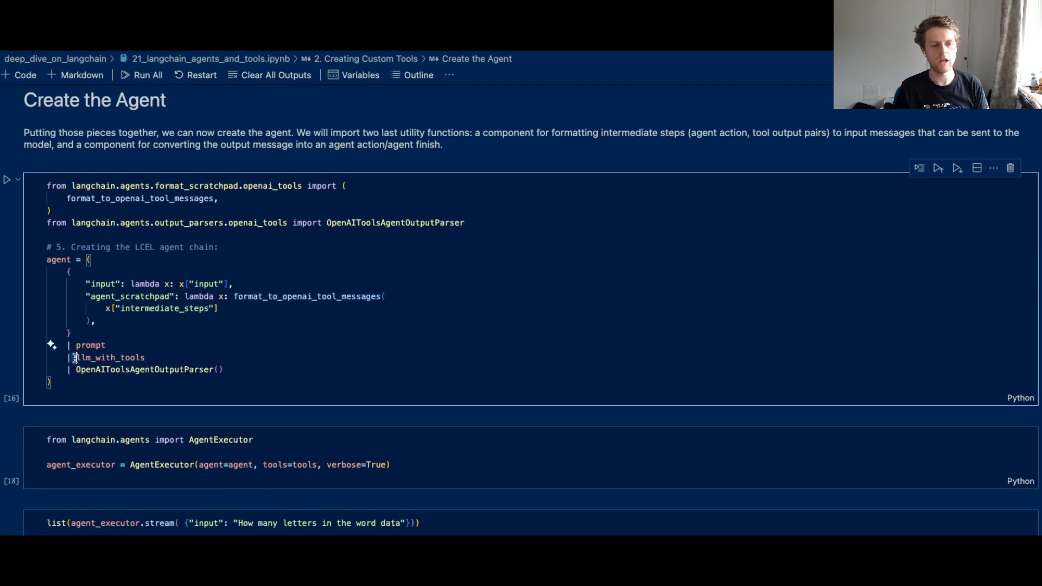
double_click(110, 358)
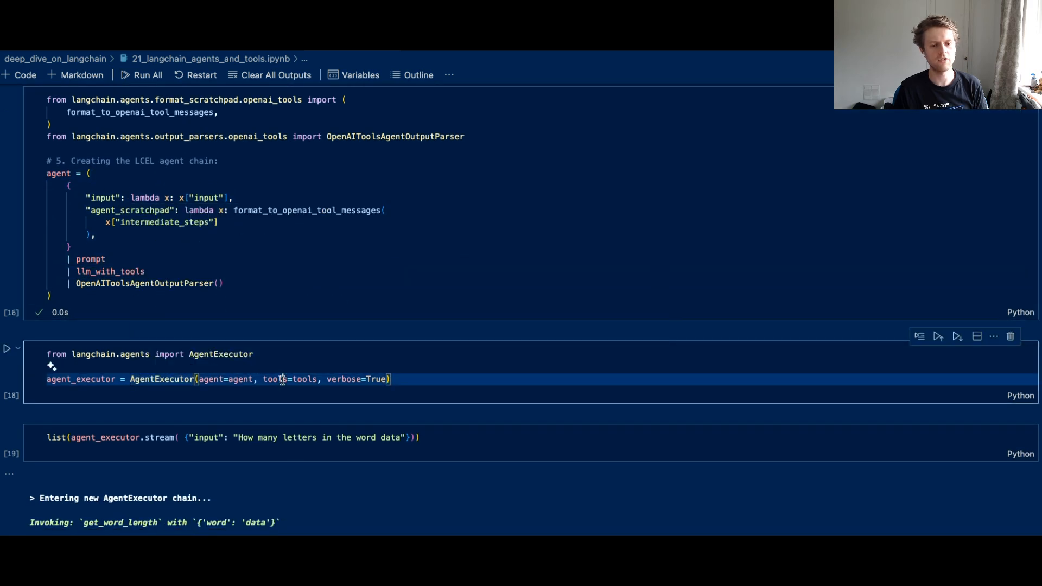
- Stream the executor on 'how many letters in the word data', highlighting ToolAgentAction and the 4-letters answer
double_click(289, 379)
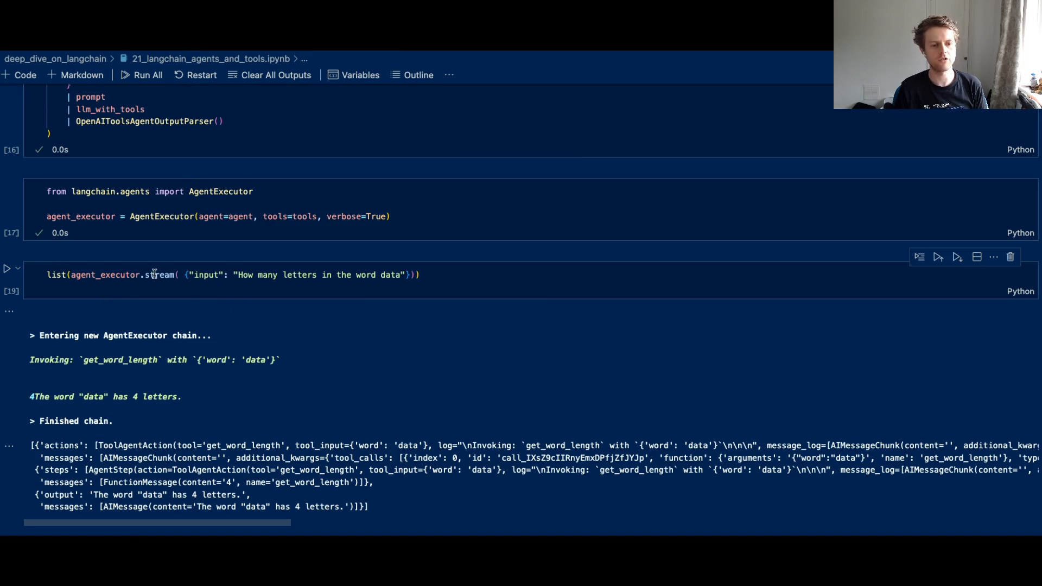
double_click(205, 275)
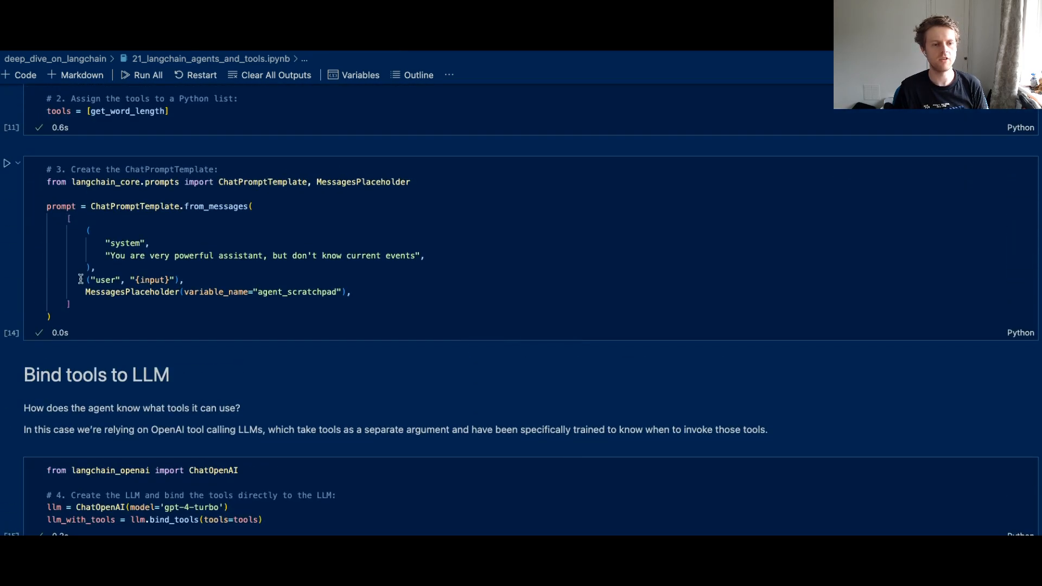
triple_click(133, 279)
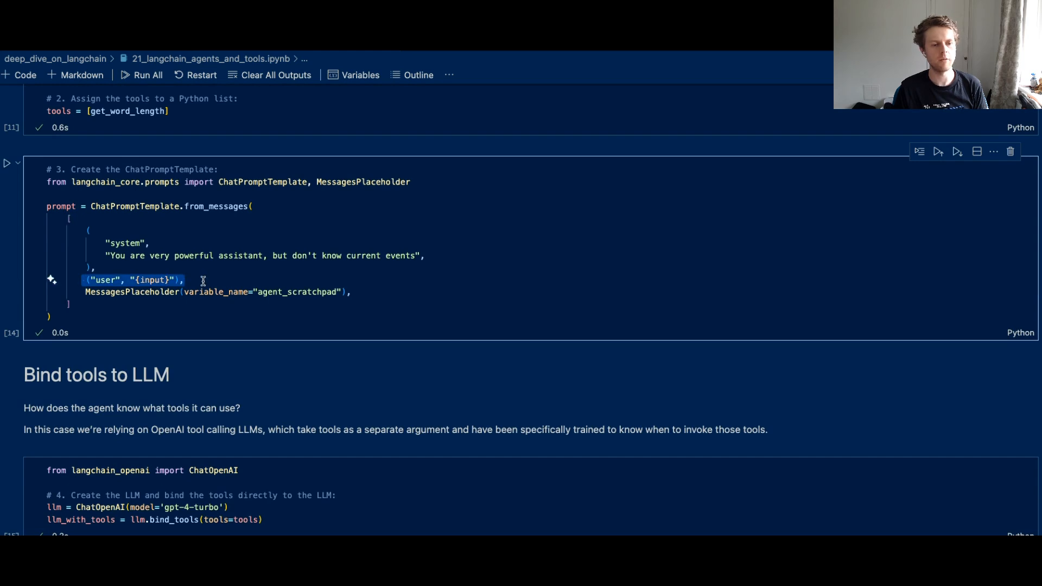
scroll(down, 3)
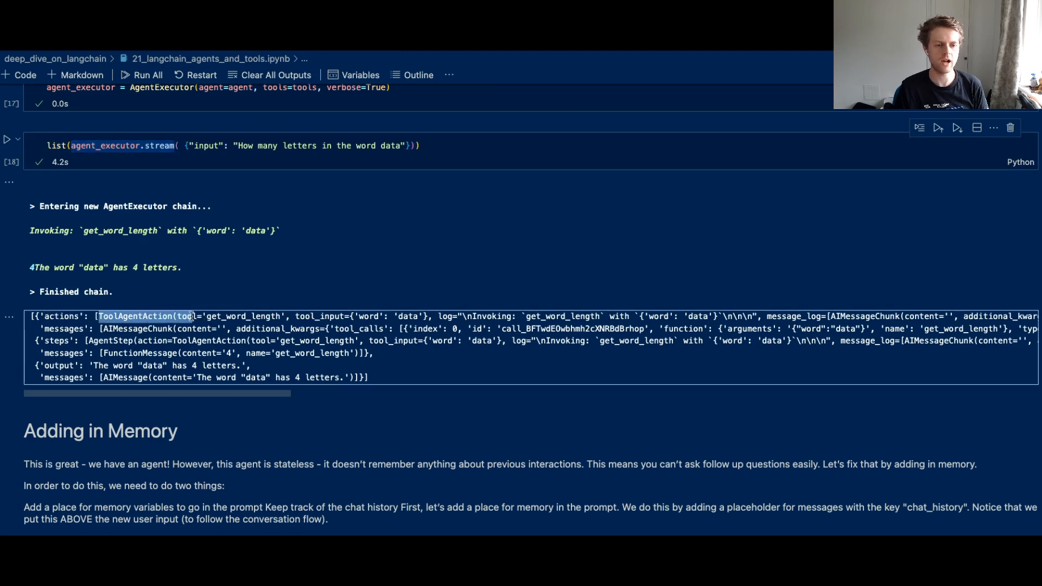
double_click(242, 316)
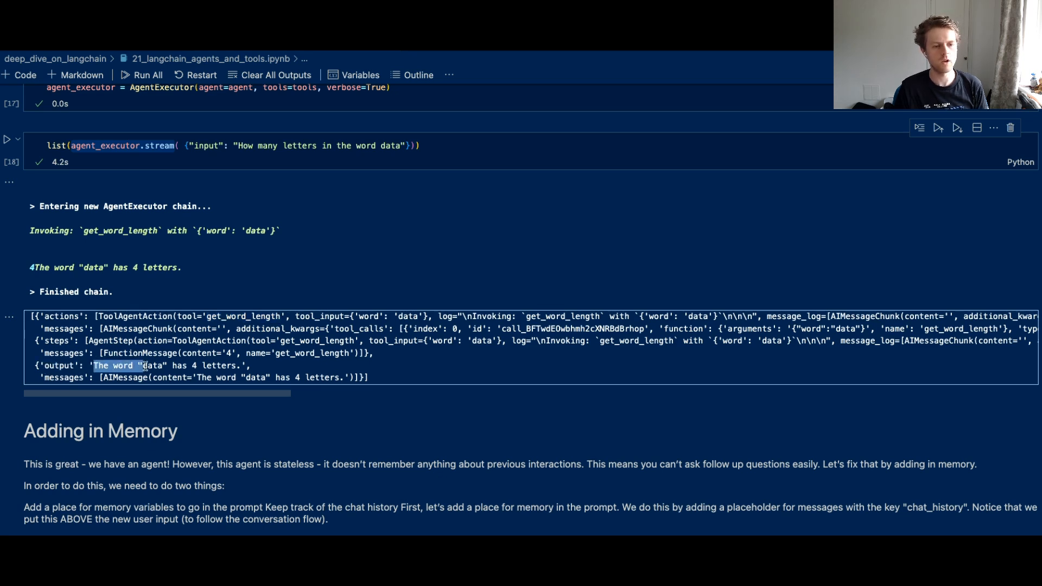
drag(147, 365, 250, 365)
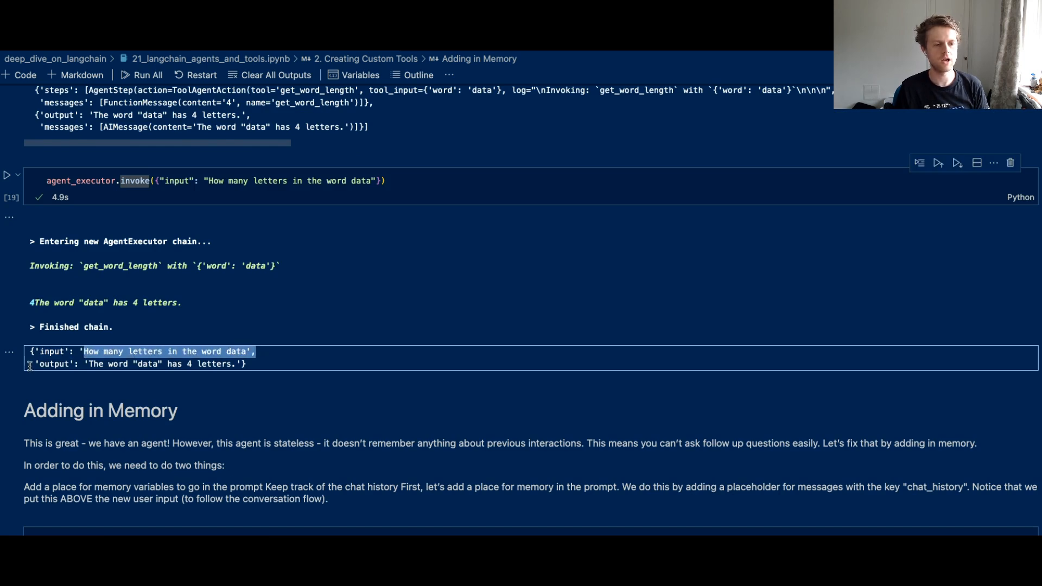
- Review the invoke result's input/output dictionary with the 4-letters answer
click(244, 364)
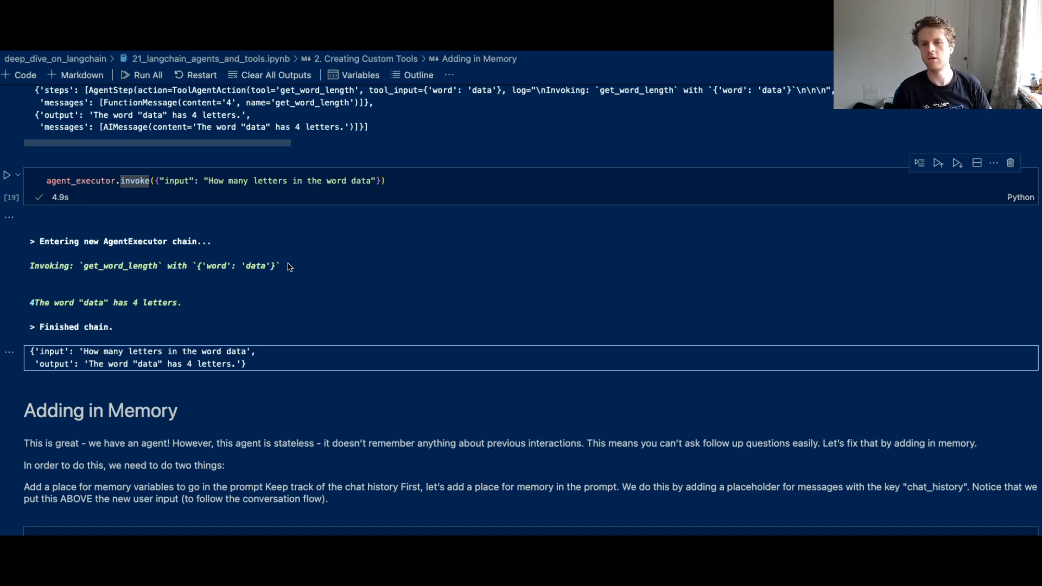
mouse_move(292, 263)
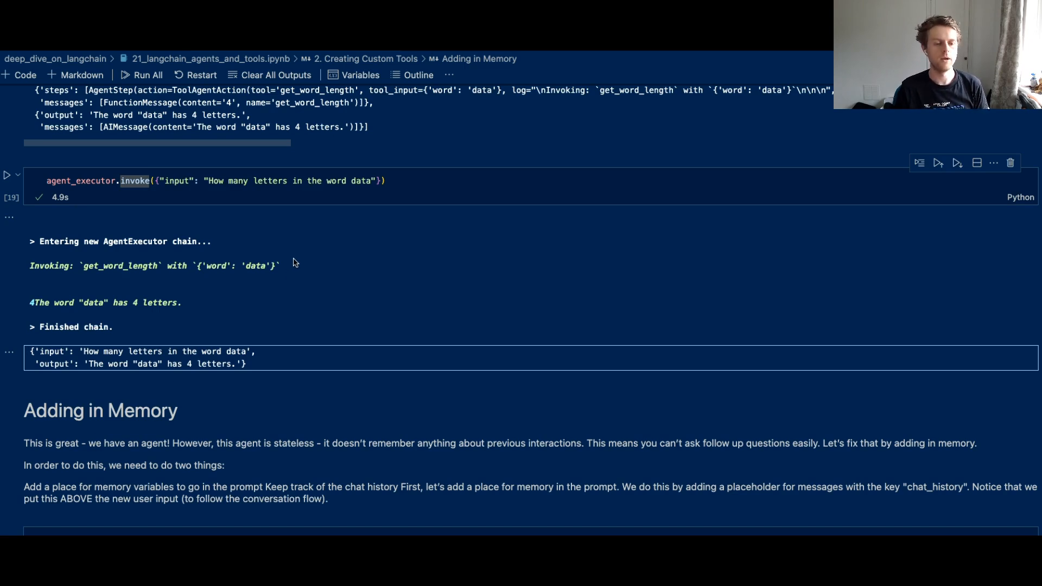
- Run the prompt cell with MessagesPlaceholder(MEMORY_KEY) and agent_scratchpad, then chat_history = []
scroll(down, 3)
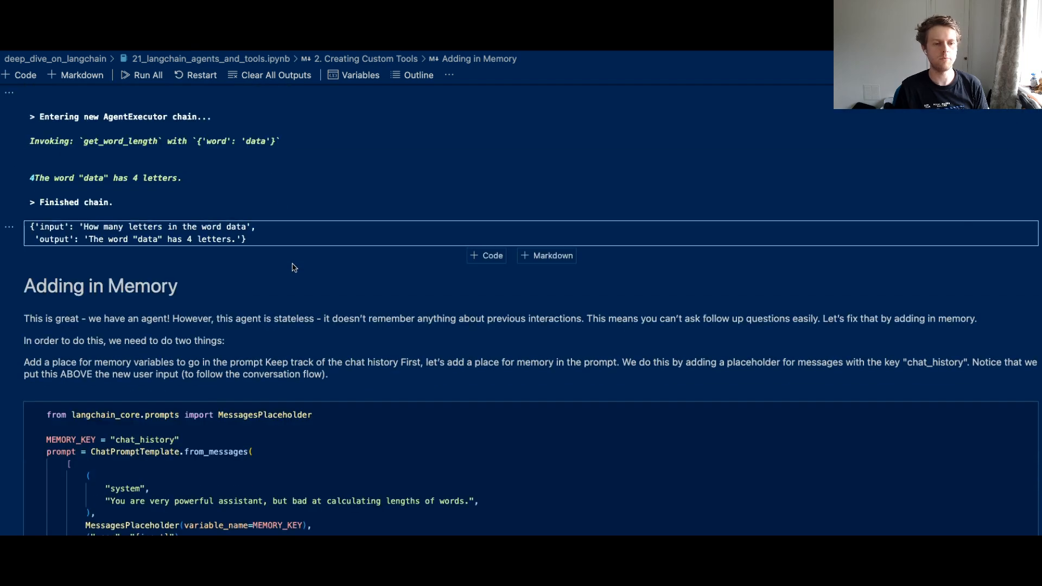
scroll(down, 3)
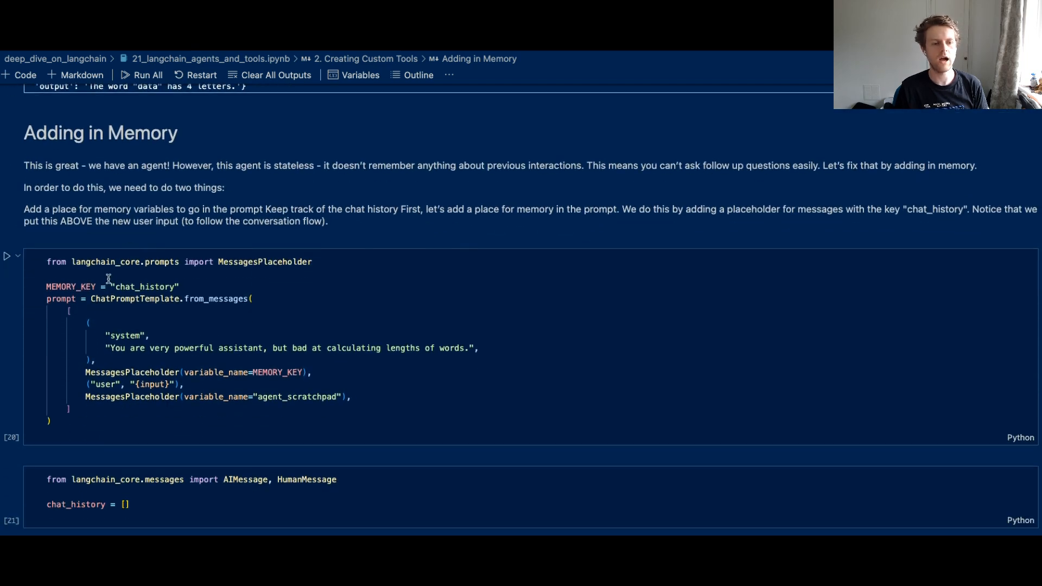
triple_click(213, 398)
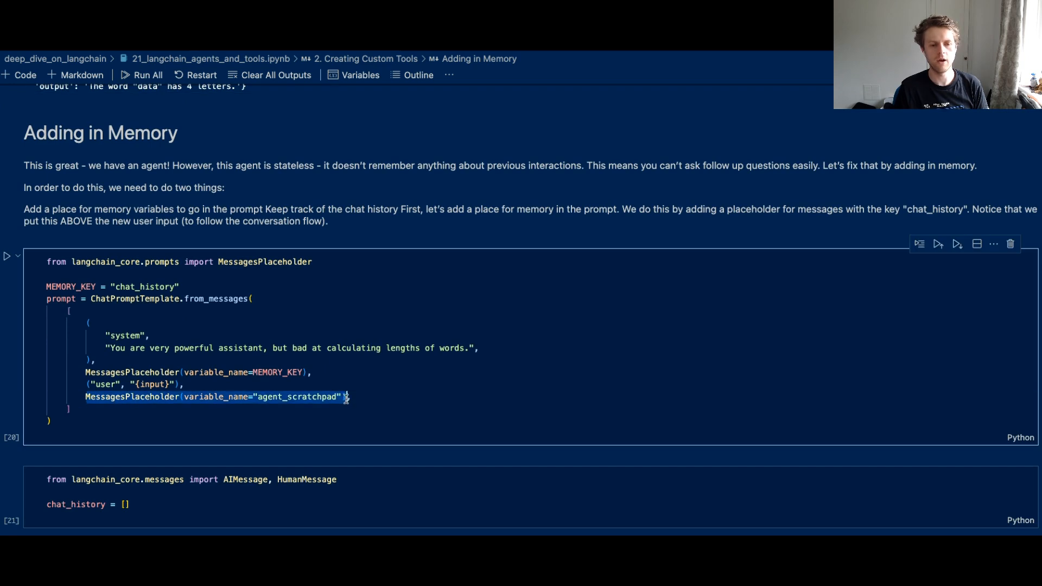
drag(346, 397, 85, 372)
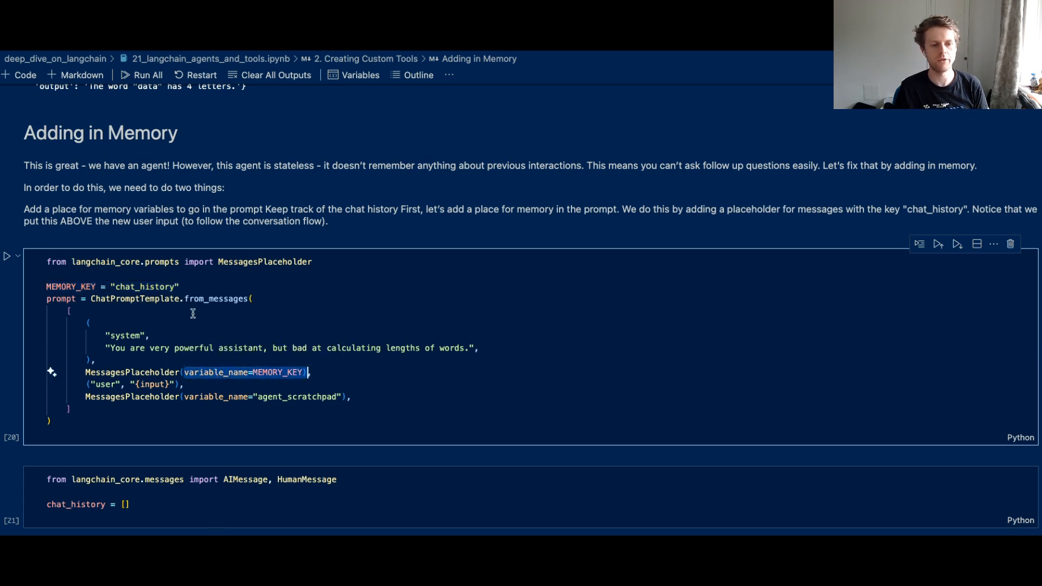
scroll(down, 3)
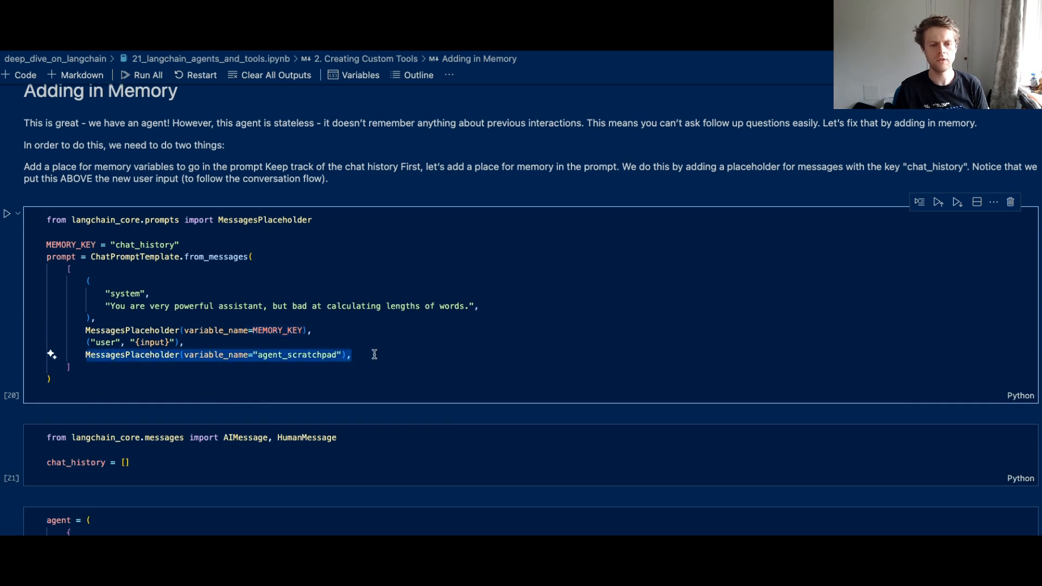
scroll(down, 3)
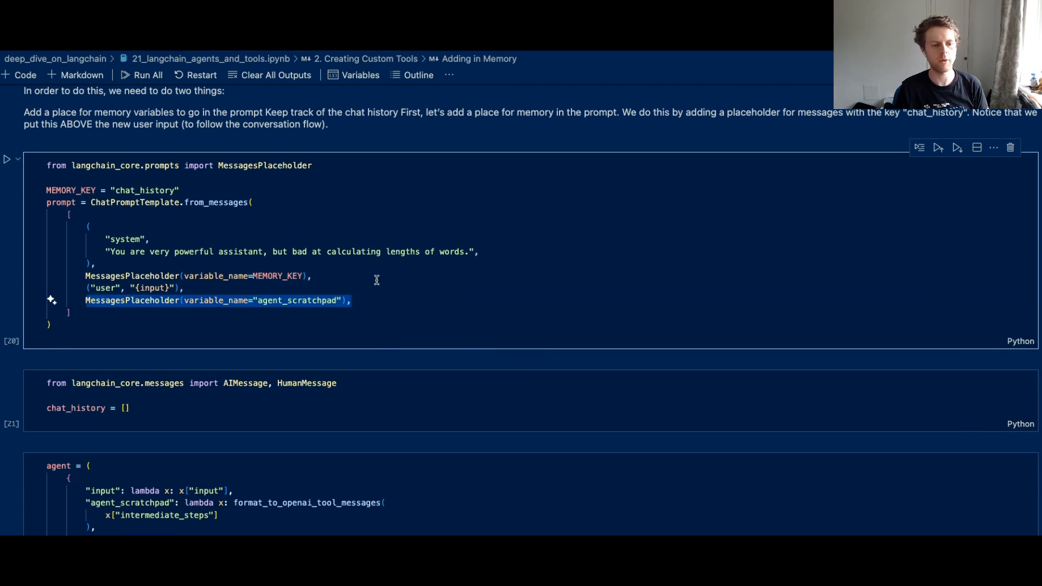
click(6, 158)
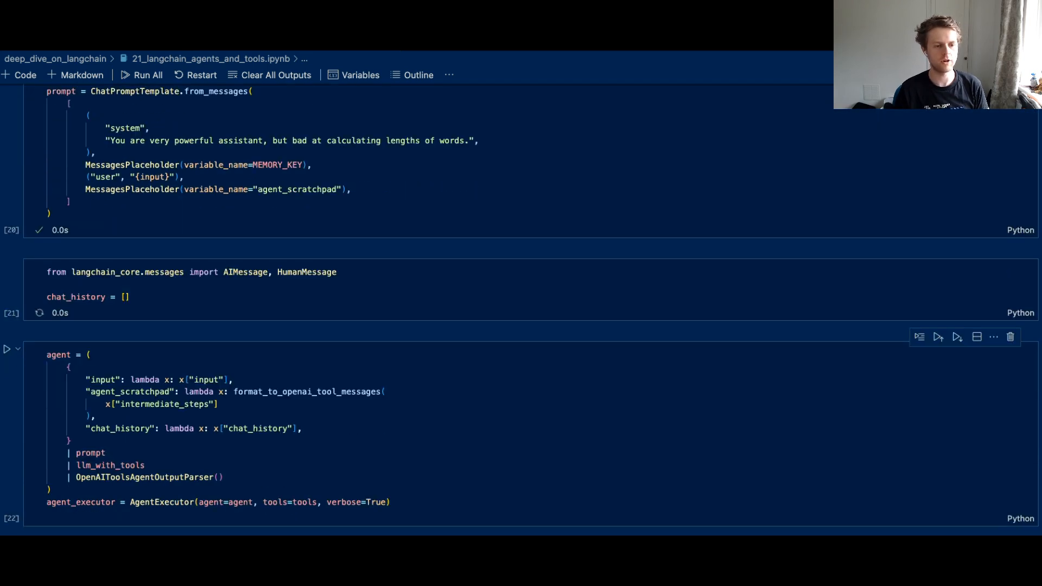
- Run cell 23 invoking agent_executor with chat_history for the follow-up 'is that a real word?'
scroll(down, 3)
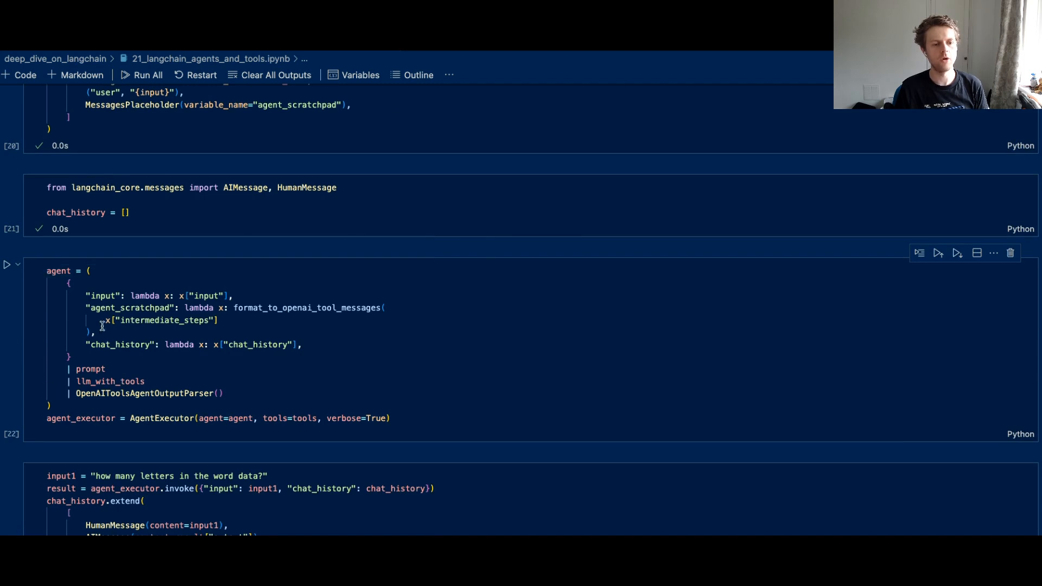
drag(84, 344, 303, 345)
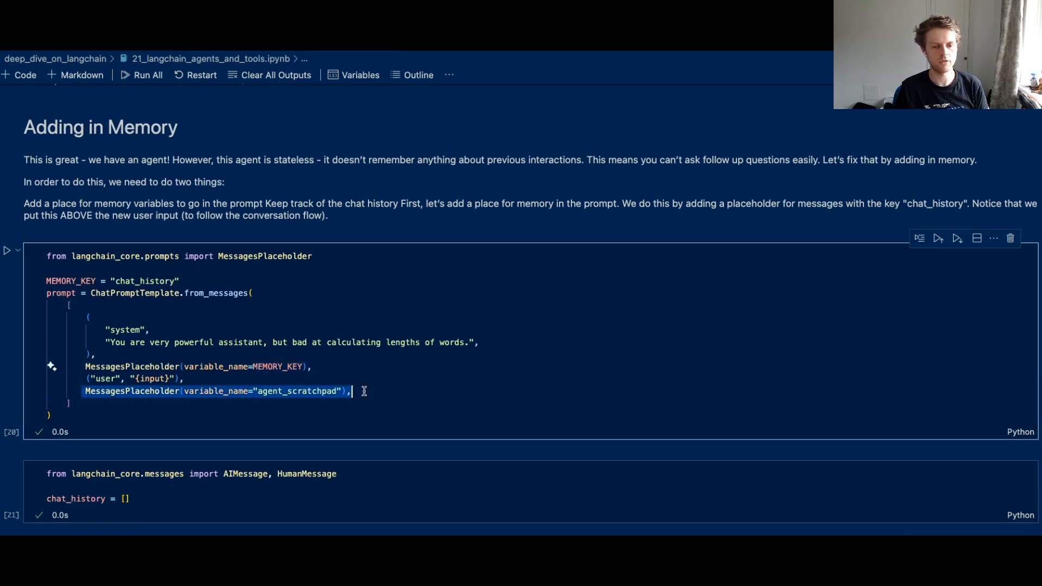
scroll(down, 3)
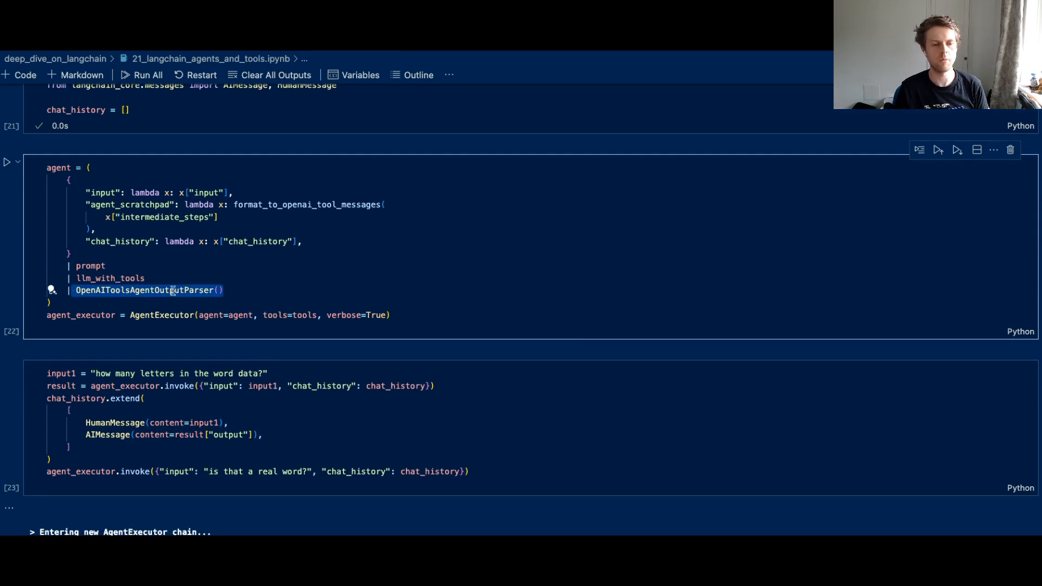
scroll(down, 3)
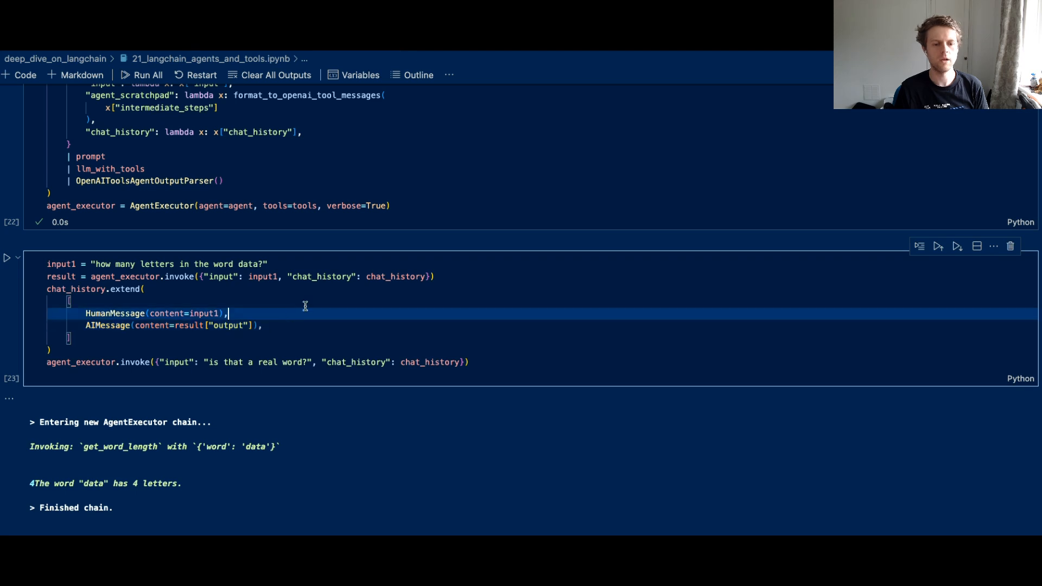
click(6, 258)
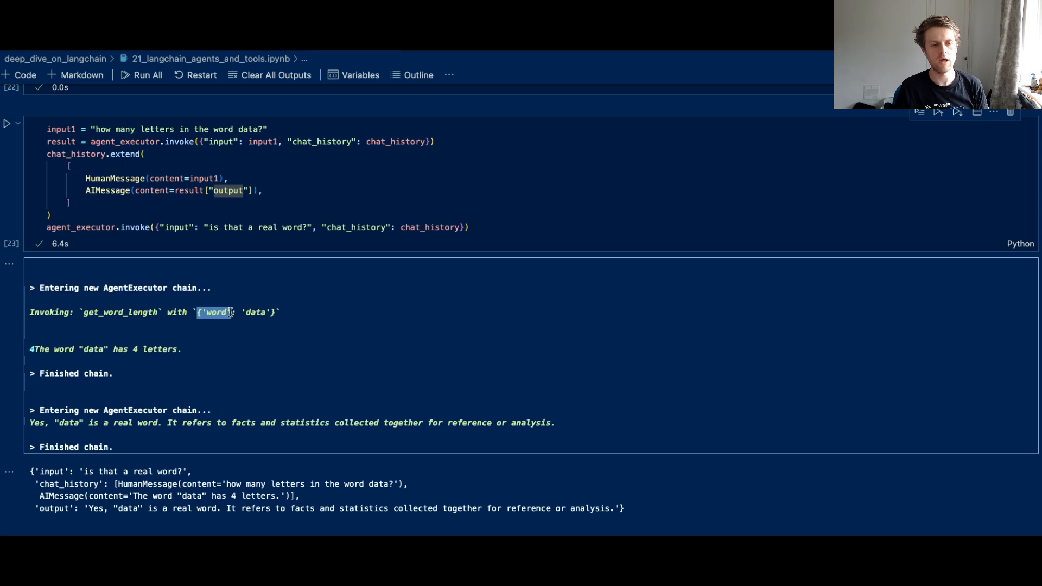
- Review the answer confirming 'data' is a real word and move to the session_id memory section
scroll(down, 3)
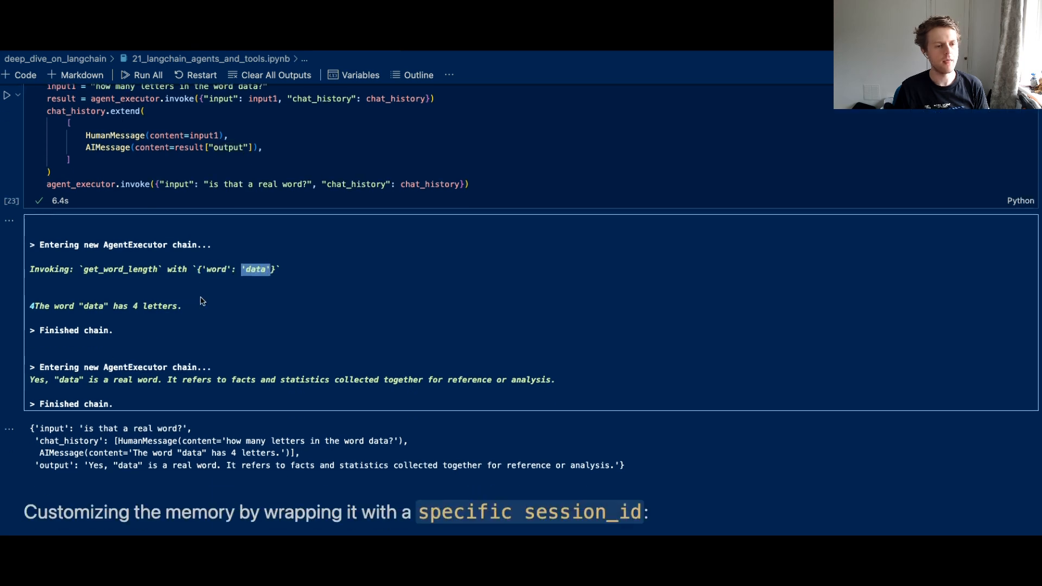
scroll(down, 3)
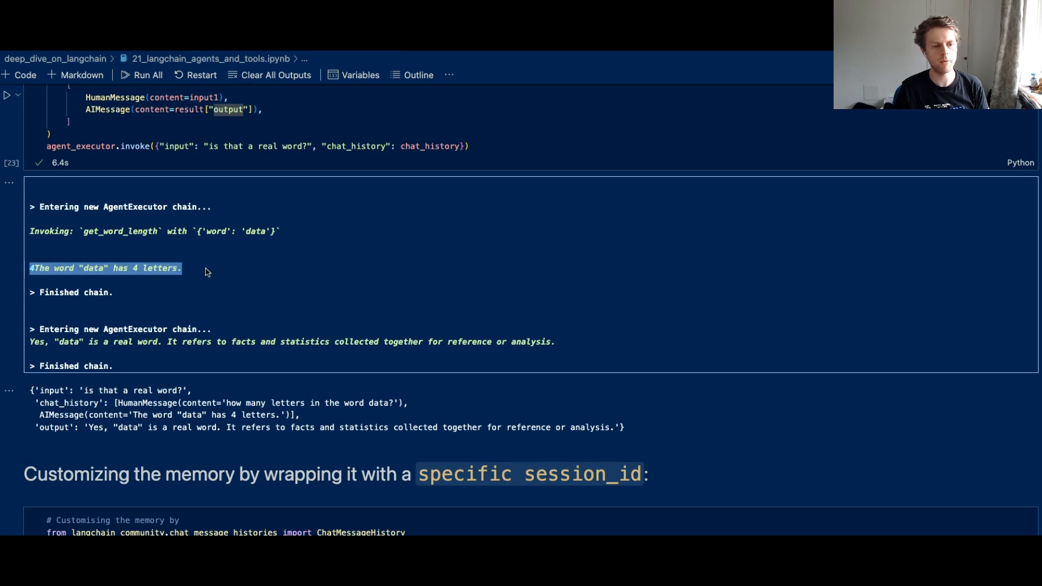
mouse_move(71, 335)
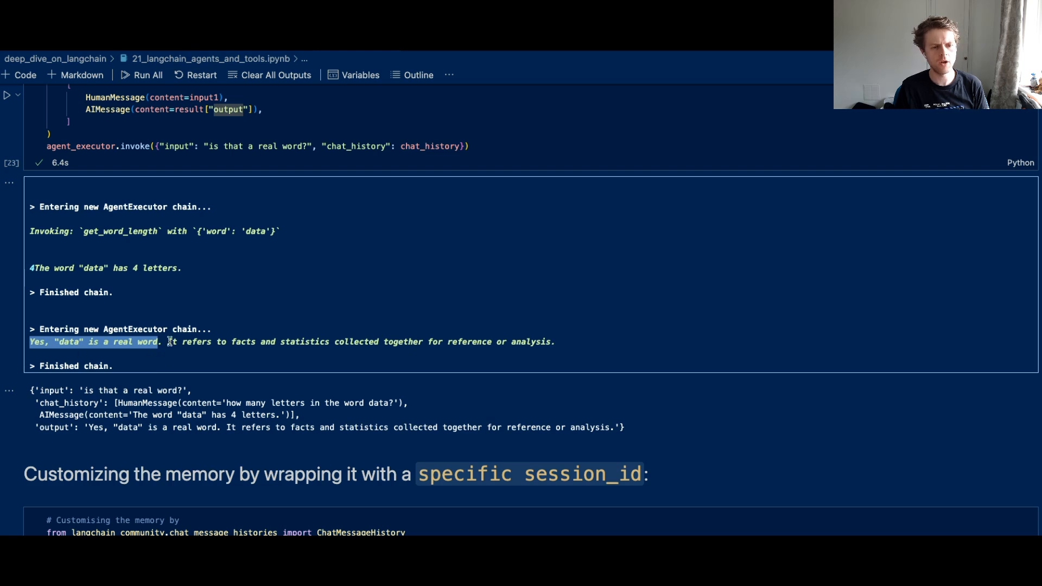
drag(166, 342, 554, 342)
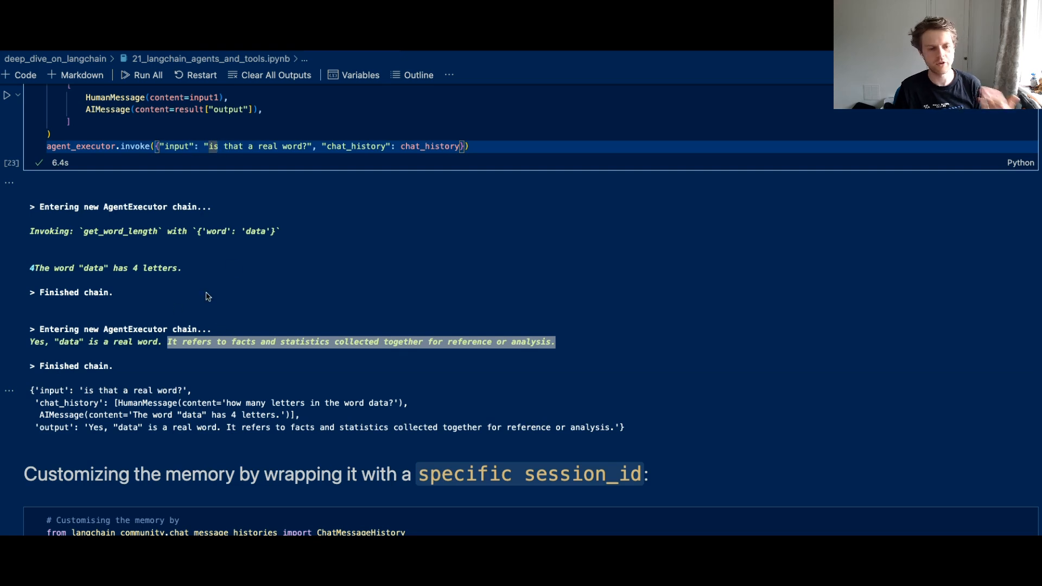
scroll(down, 3)
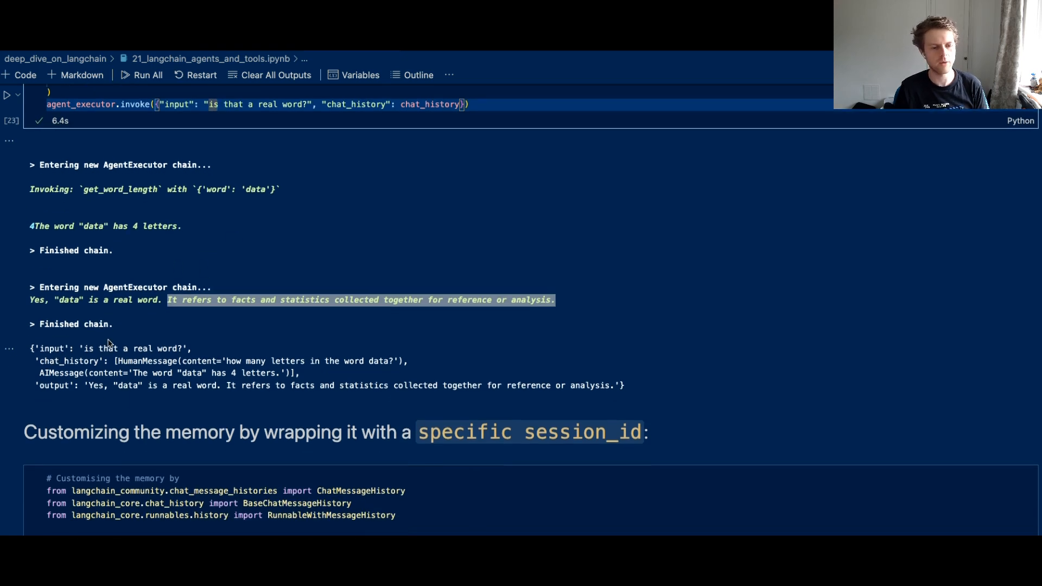
scroll(down, 3)
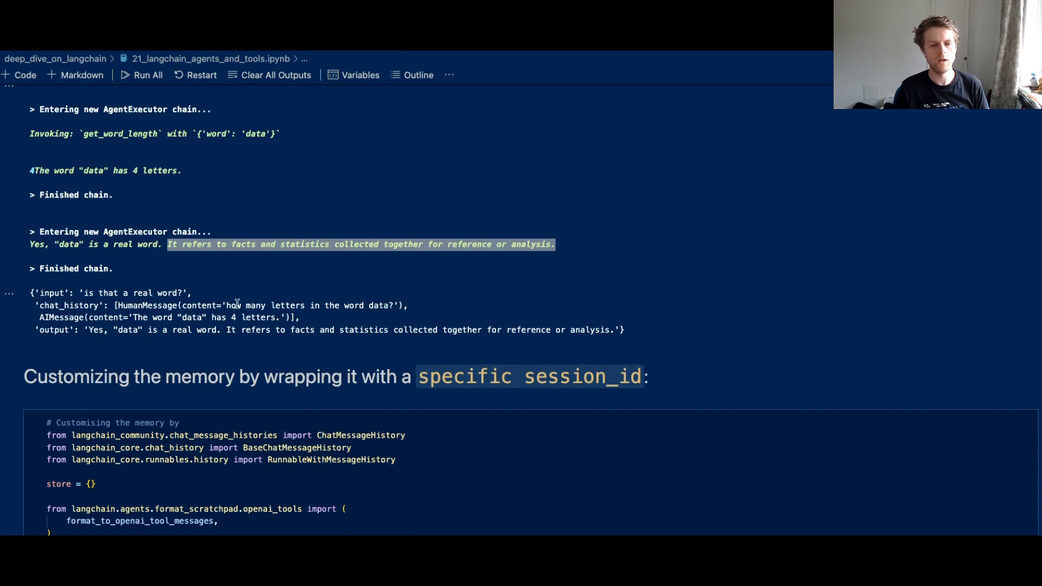
- Review the store dict, get_session_history and RunnableWithMessageHistory wrapper code in the customizing-memory cell
scroll(down, 3)
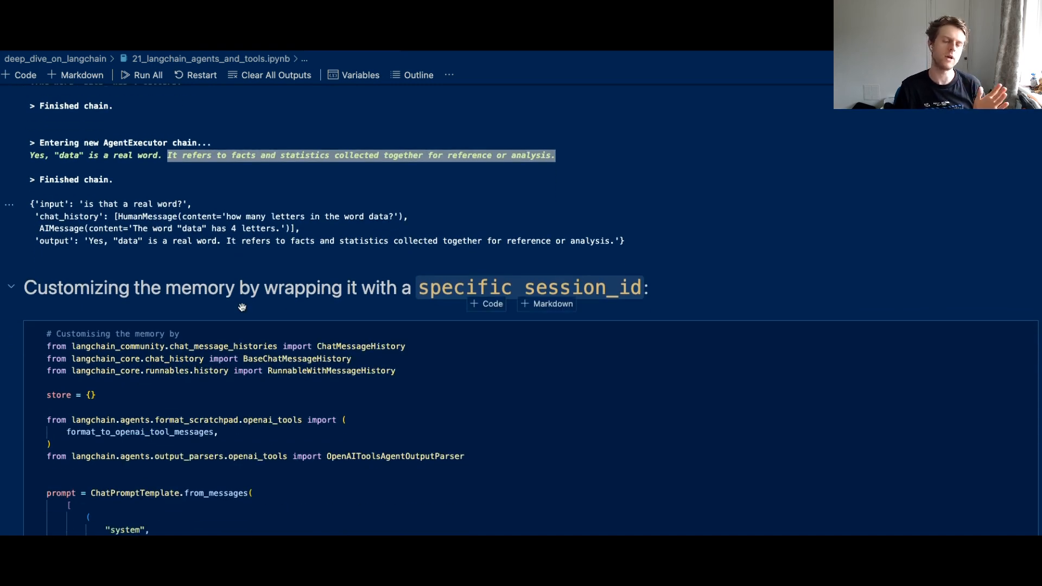
scroll(down, 3)
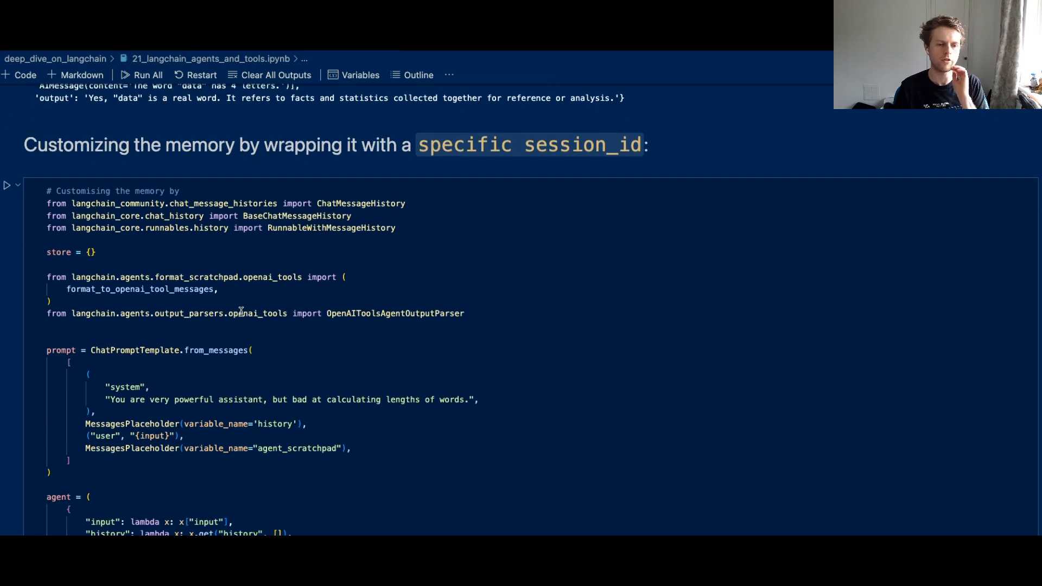
scroll(down, 3)
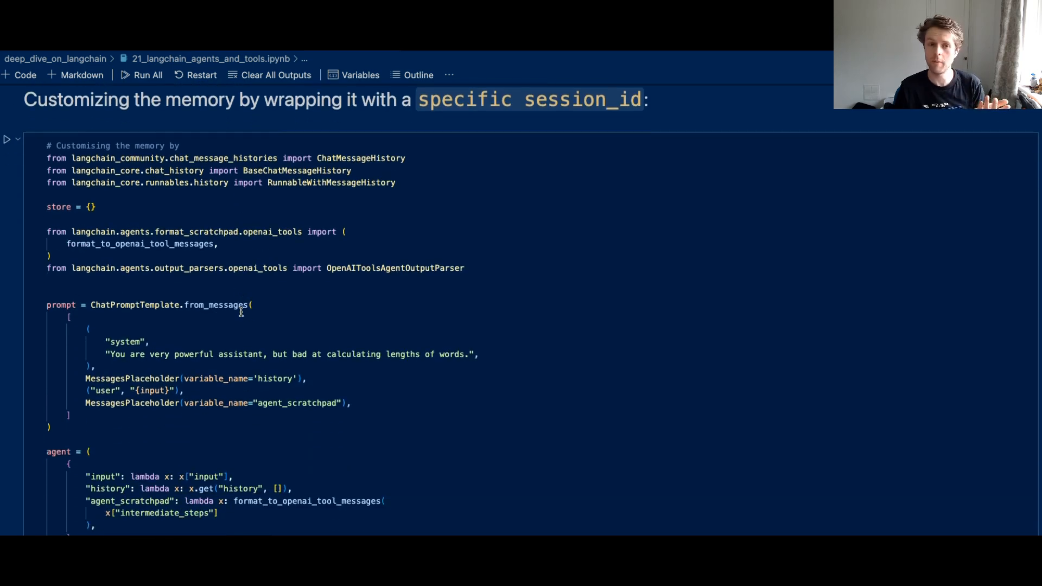
triple_click(219, 182)
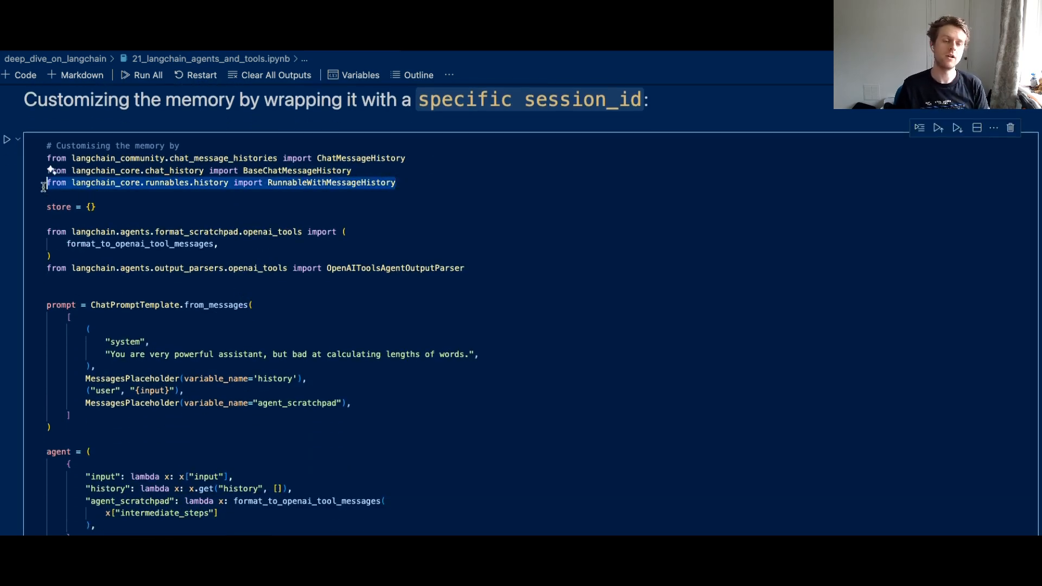
scroll(down, 3)
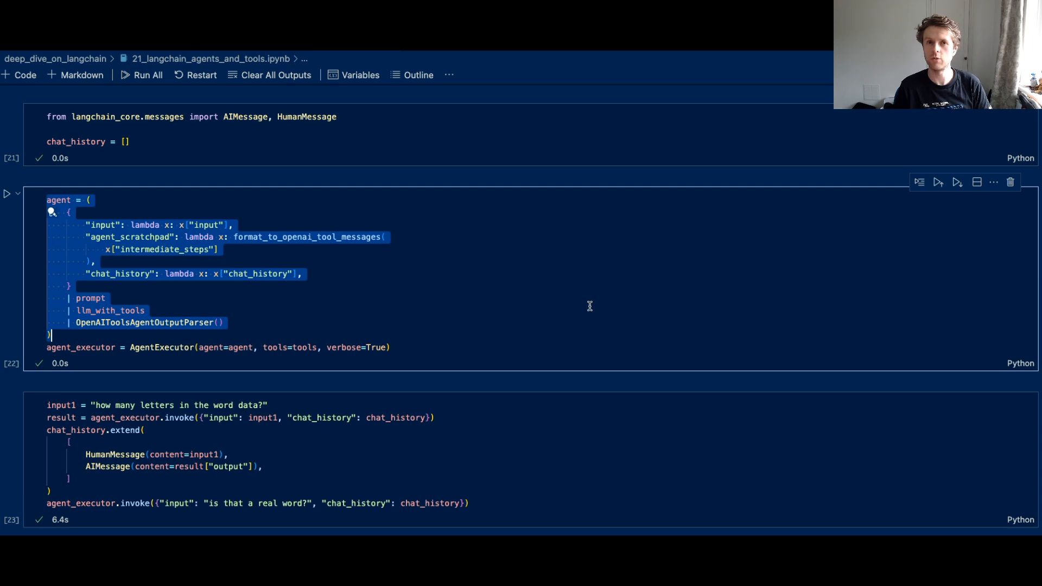
scroll(down, 3)
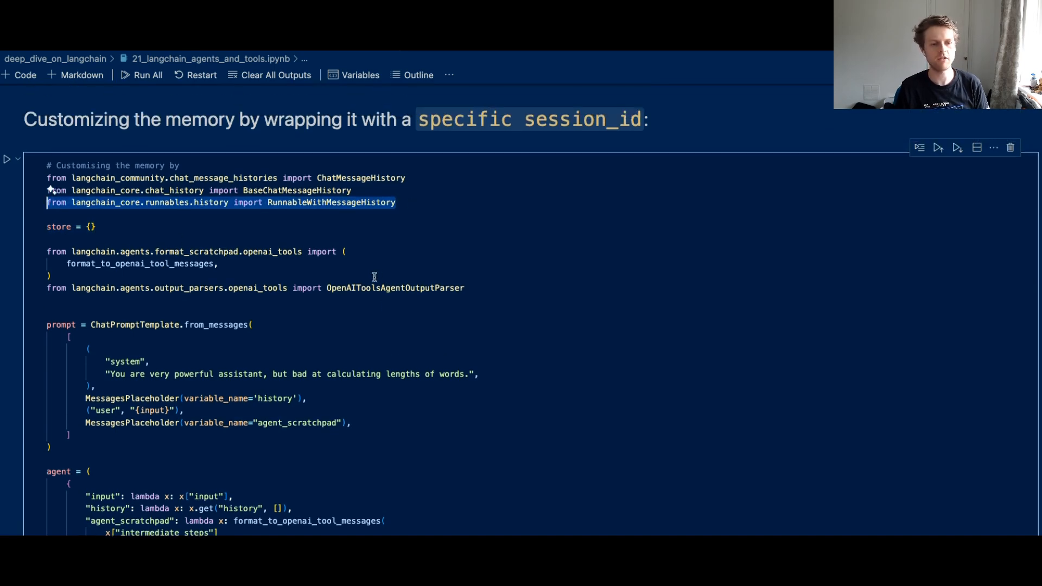
scroll(down, 3)
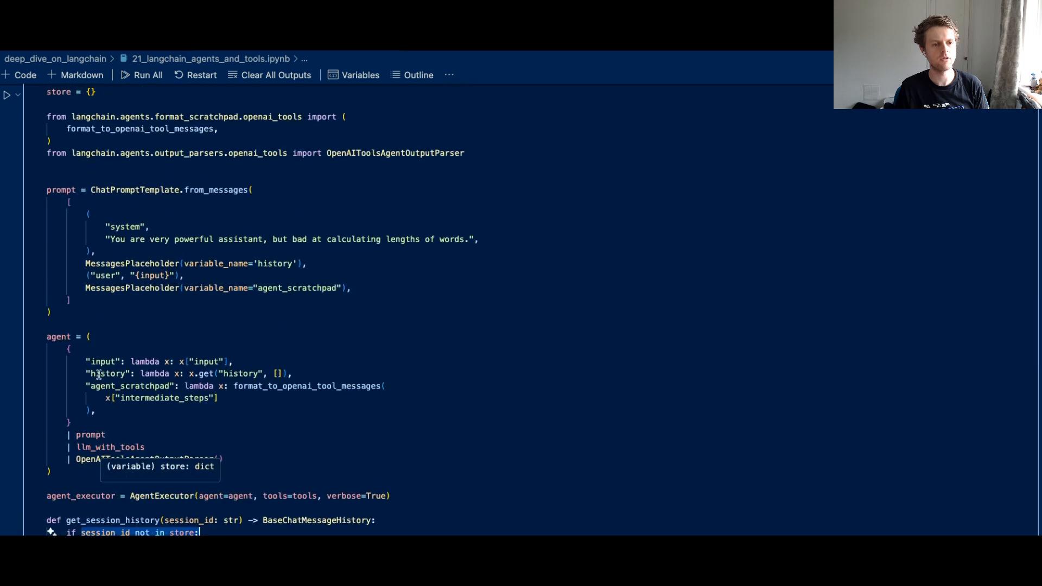
scroll(down, 3)
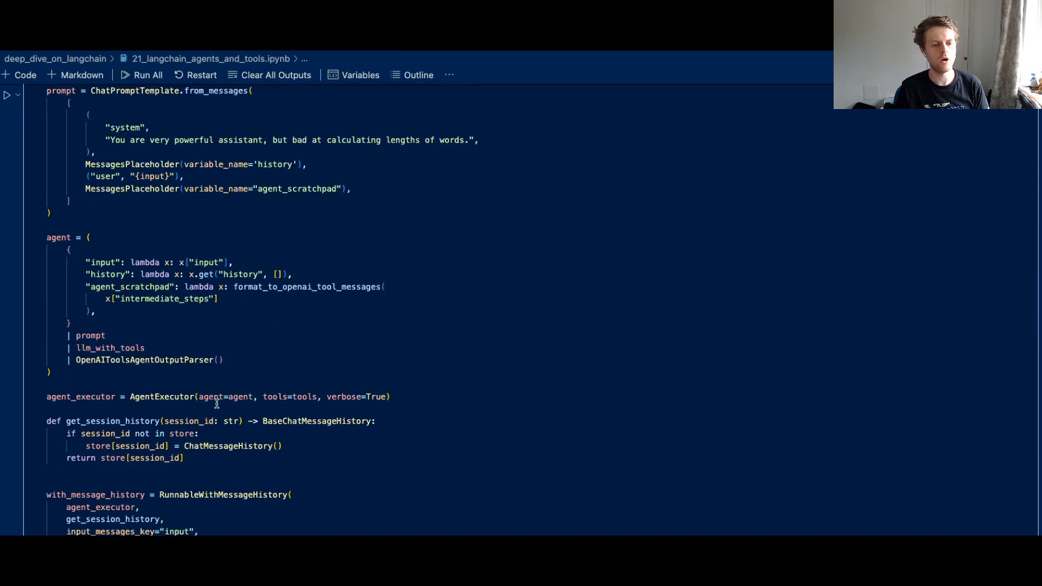
scroll(down, 3)
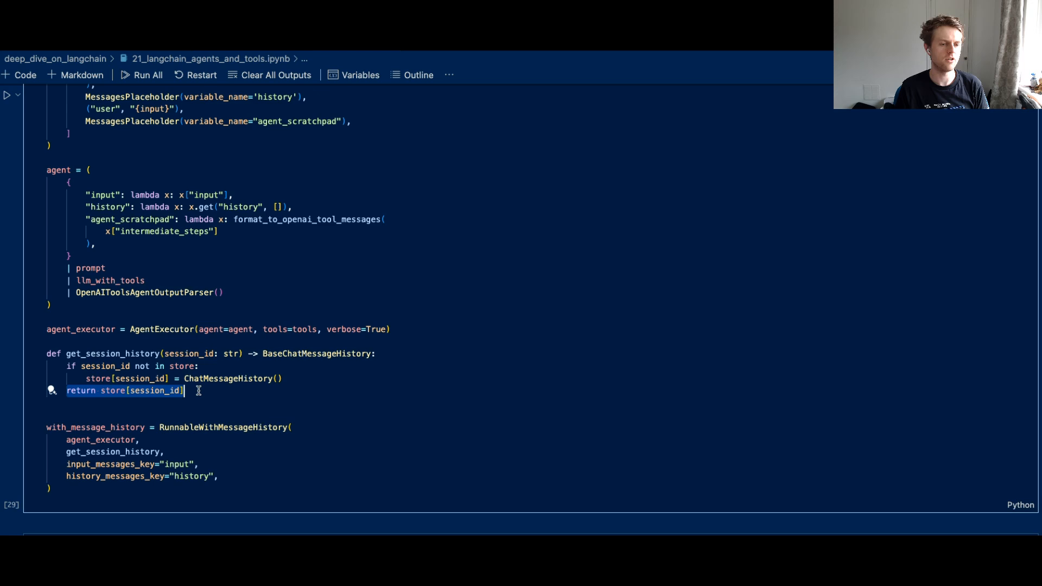
scroll(down, 3)
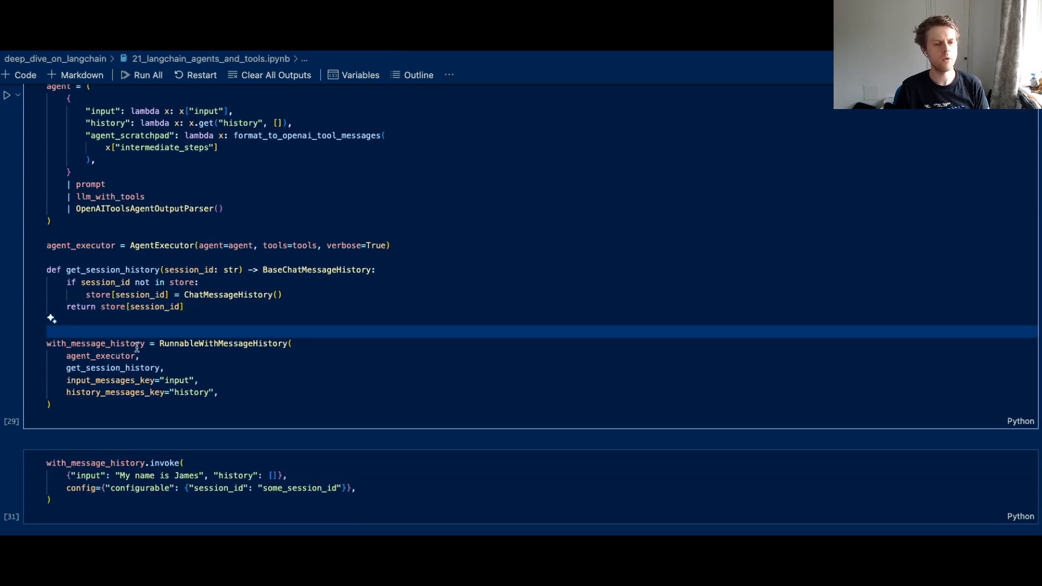
mouse_move(102, 356)
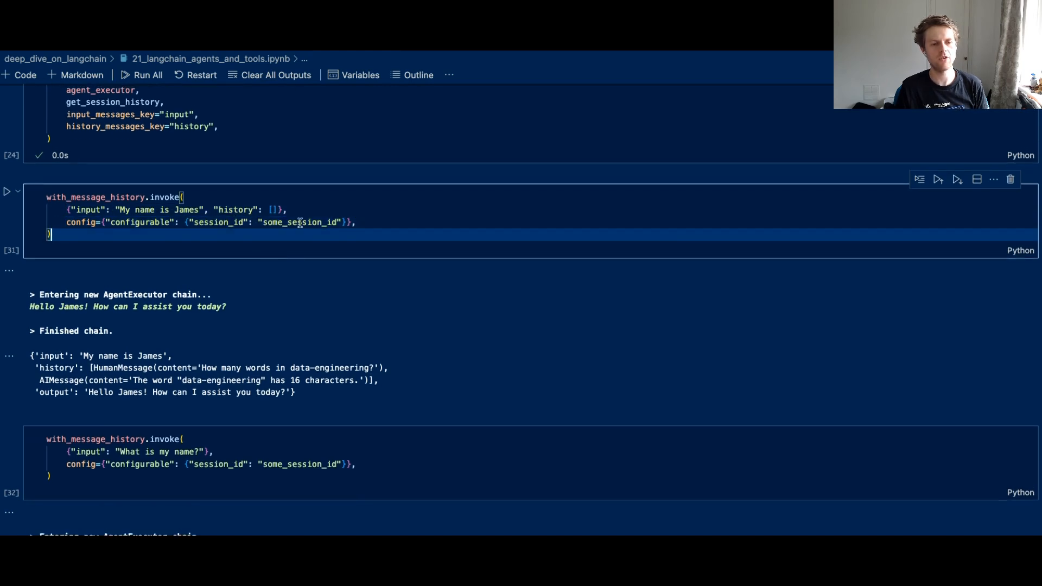
- Invoke with_message_history introducing the name James under some_session_id, then ask 'What is my name?'
click(7, 191)
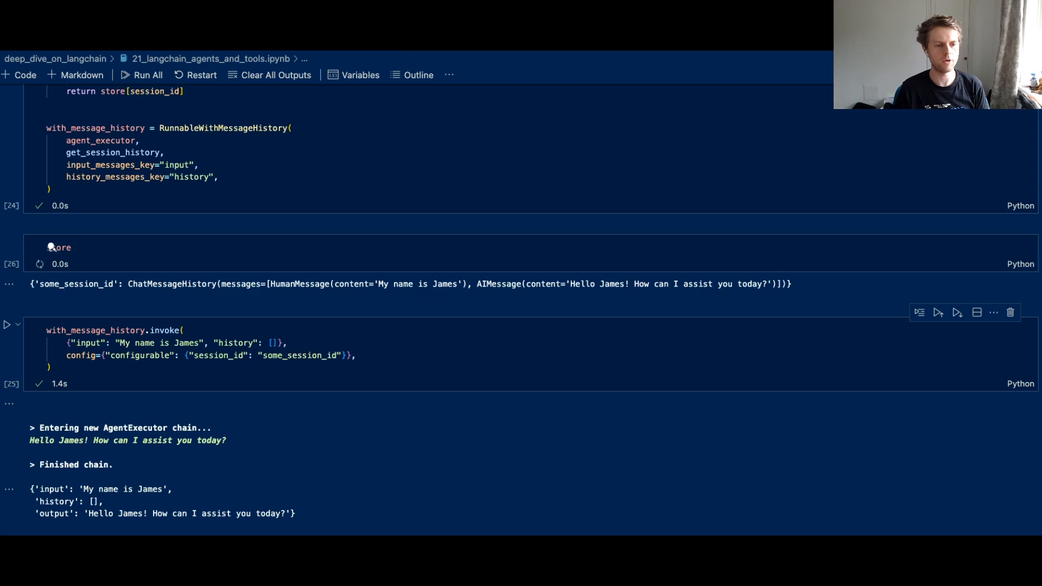
double_click(69, 283)
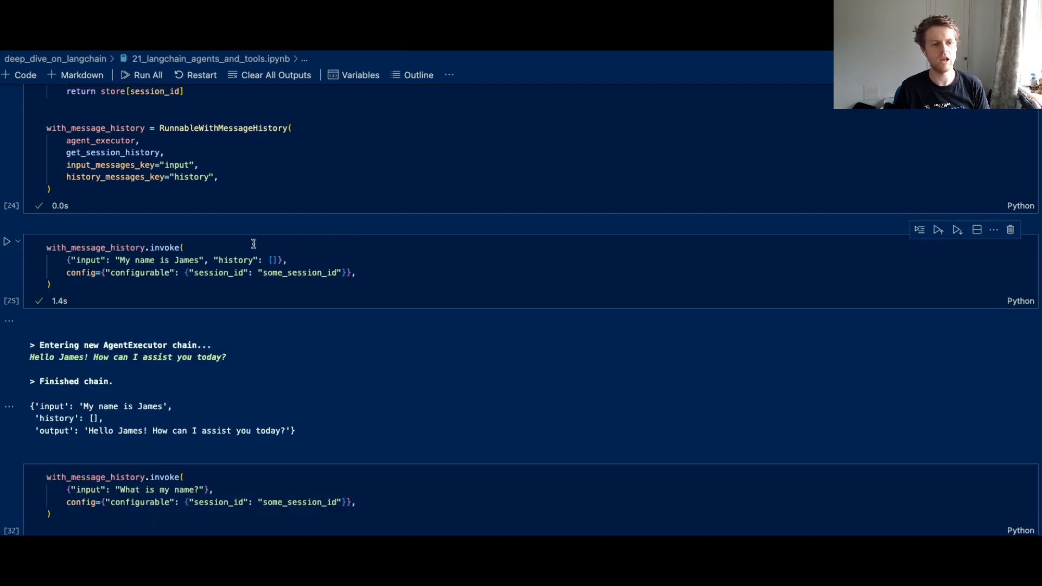
double_click(140, 273)
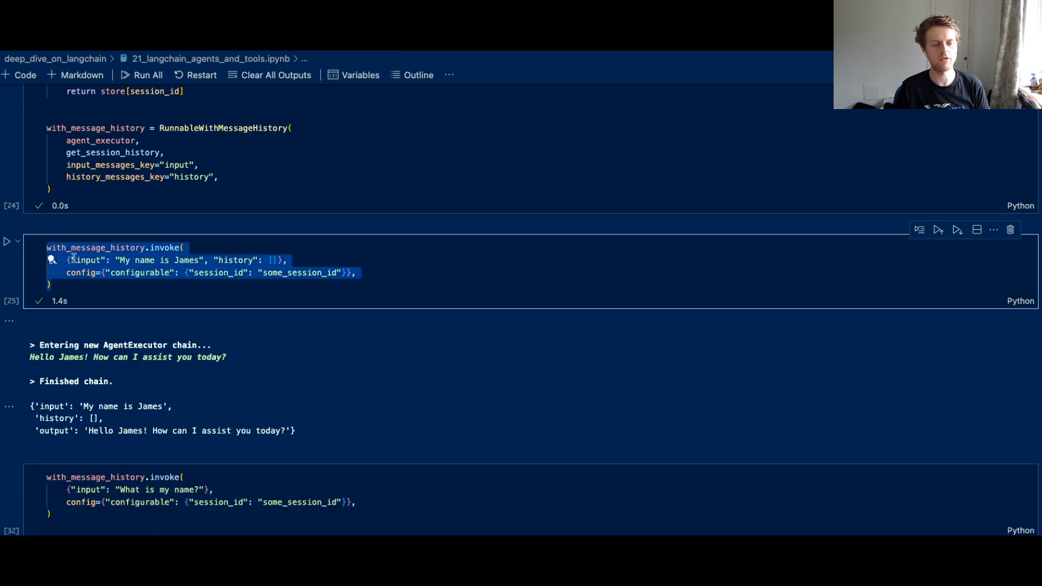
scroll(up, 3)
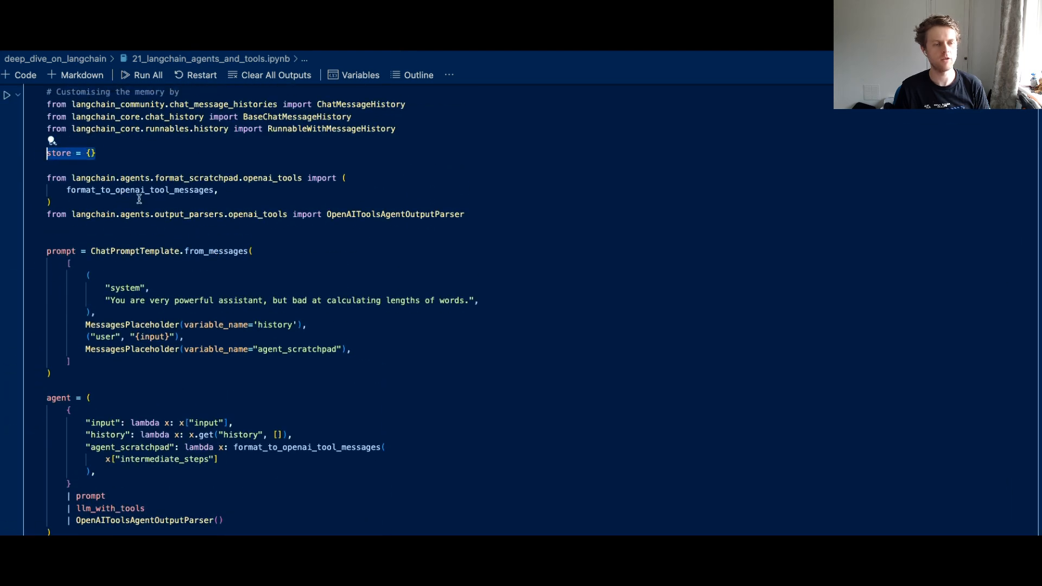
scroll(down, 3)
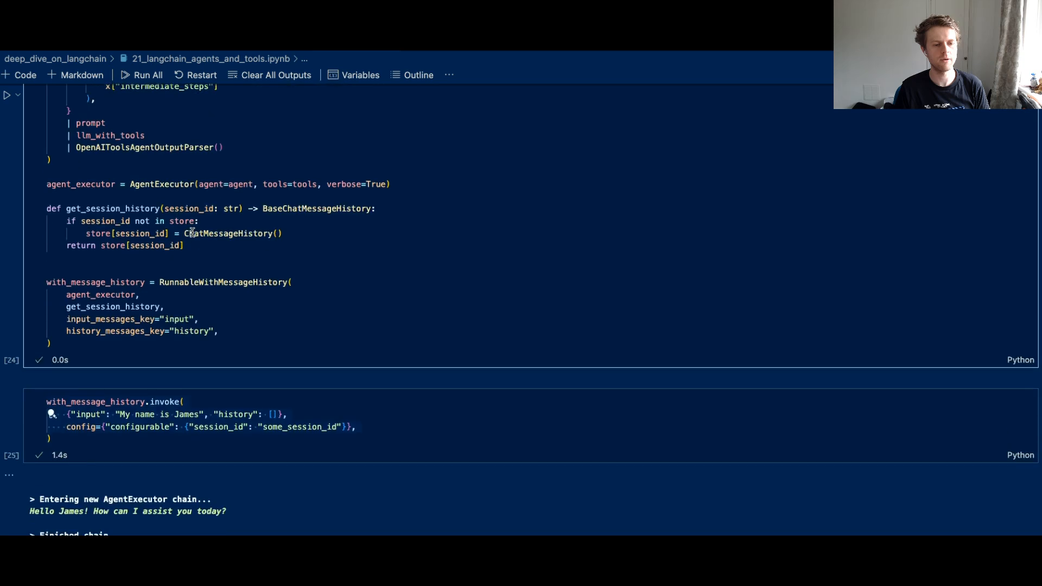
scroll(down, 3)
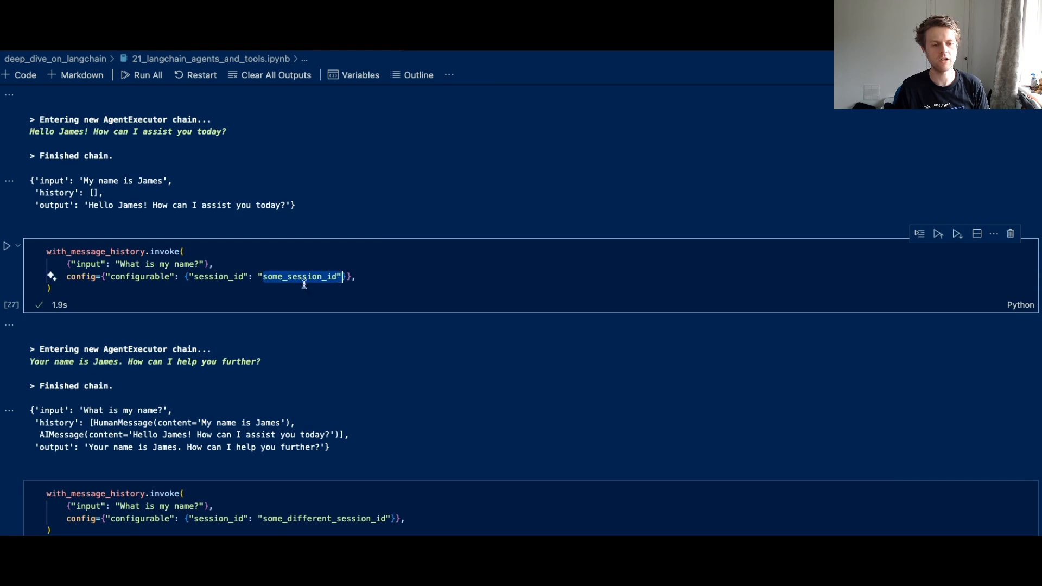
- Ask 'What is my name?' under some_different_session_id, returning empty history and no known name
scroll(down, 3)
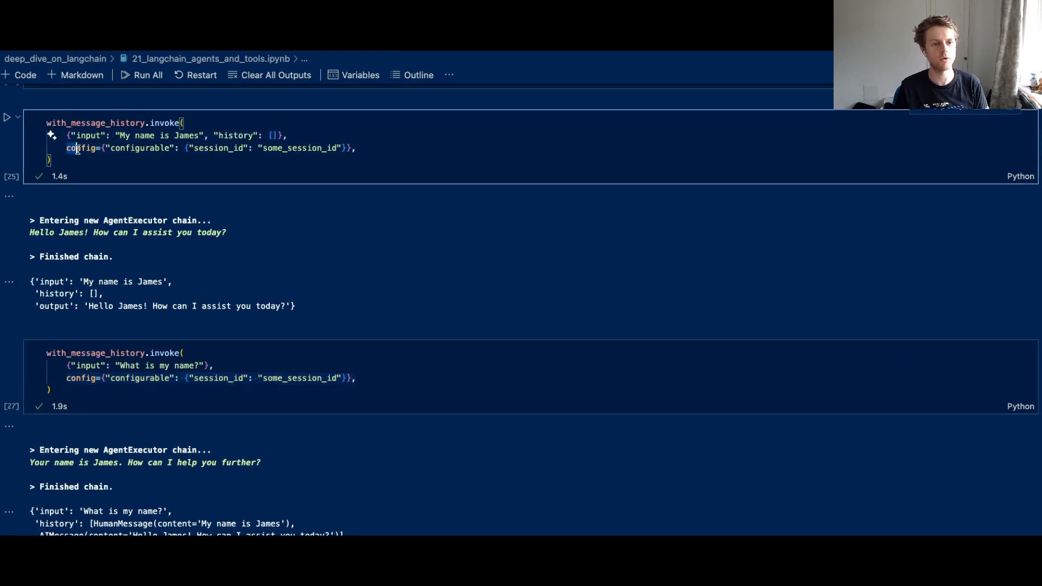
scroll(down, 3)
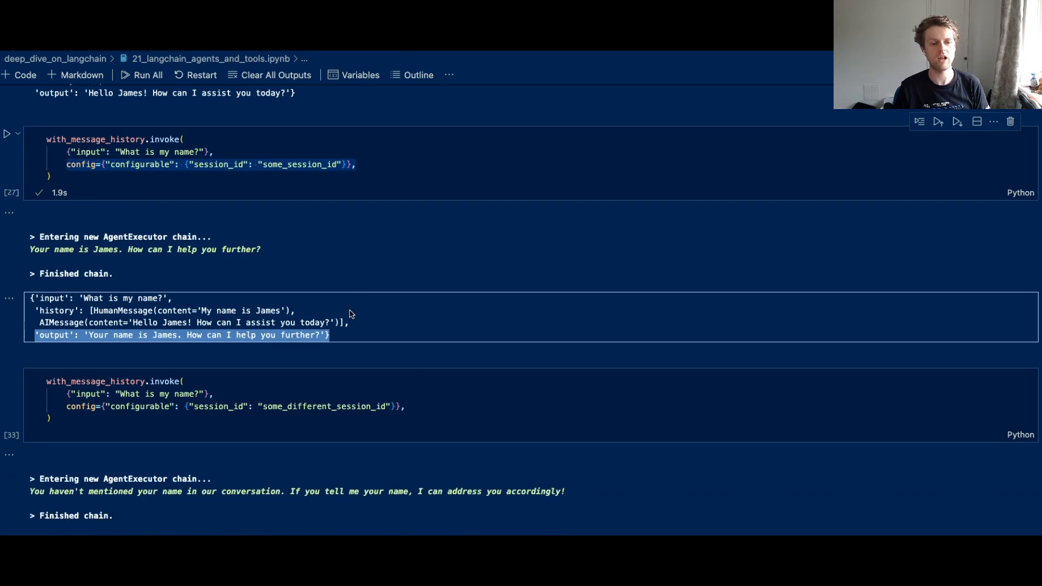
scroll(down, 3)
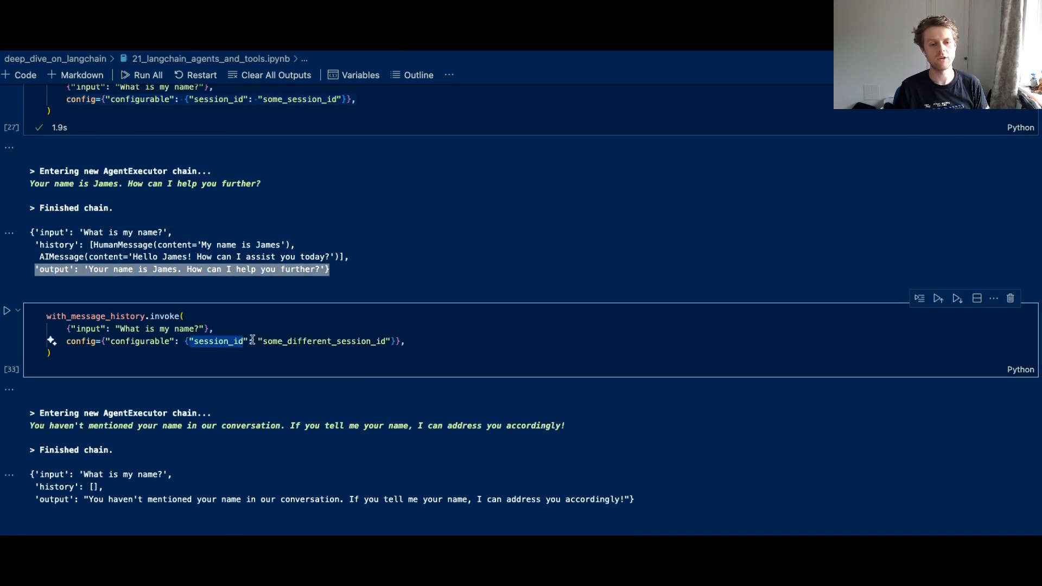
click(8, 309)
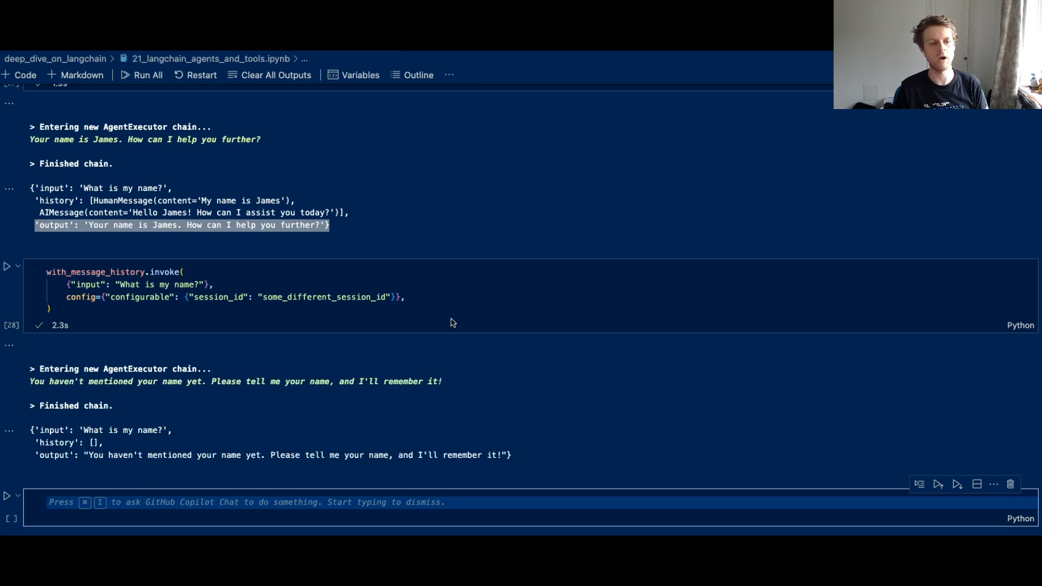
scroll(down, 3)
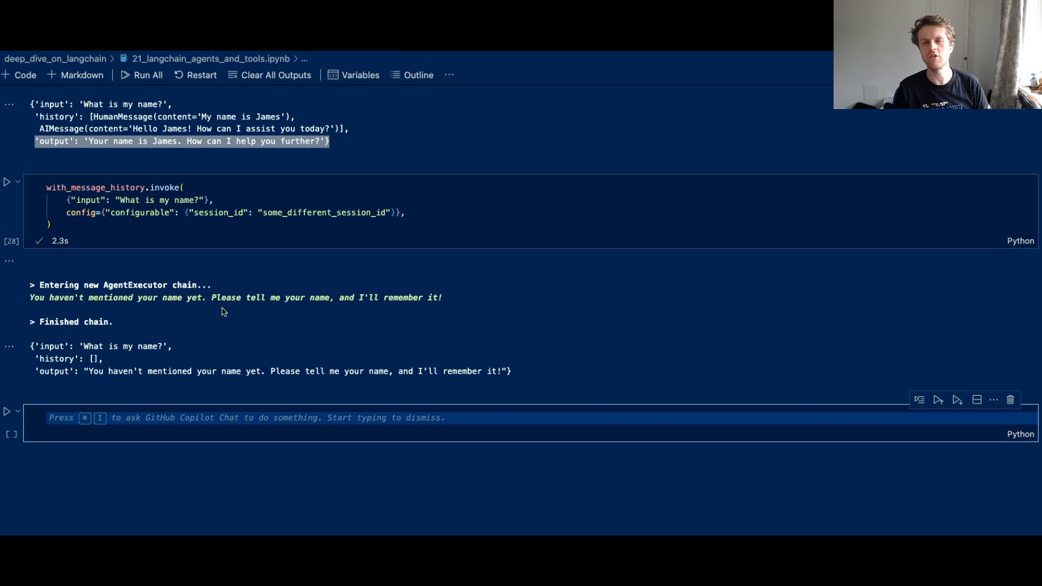
mouse_move(220, 316)
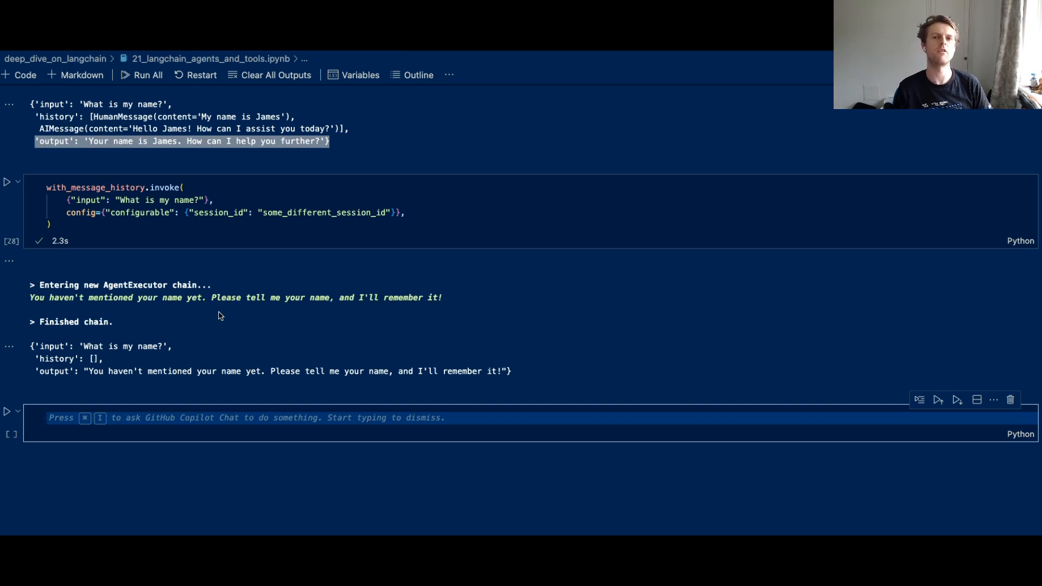